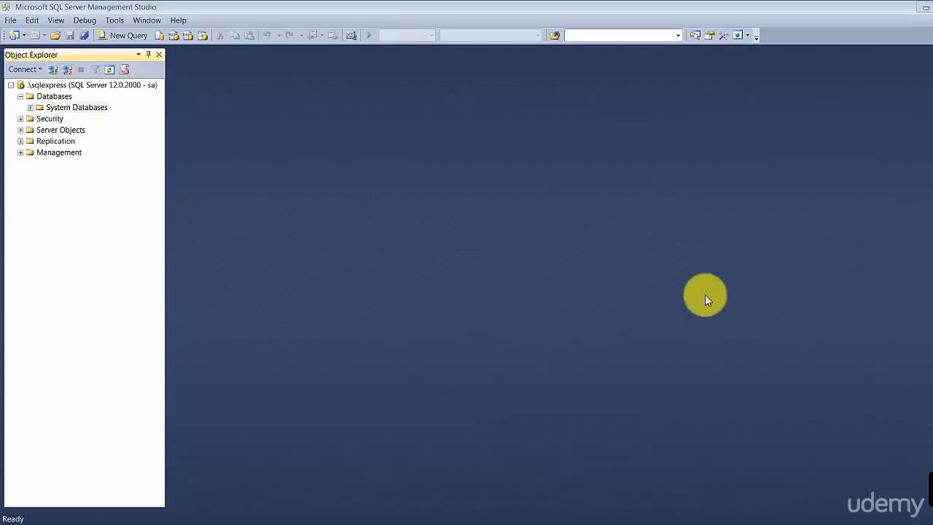
mouse_move(233, 191)
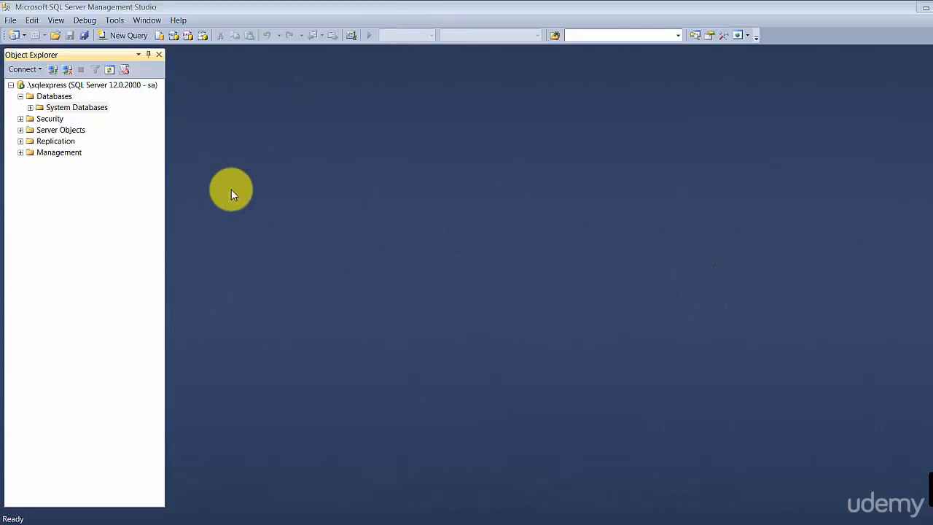
mouse_move(109, 107)
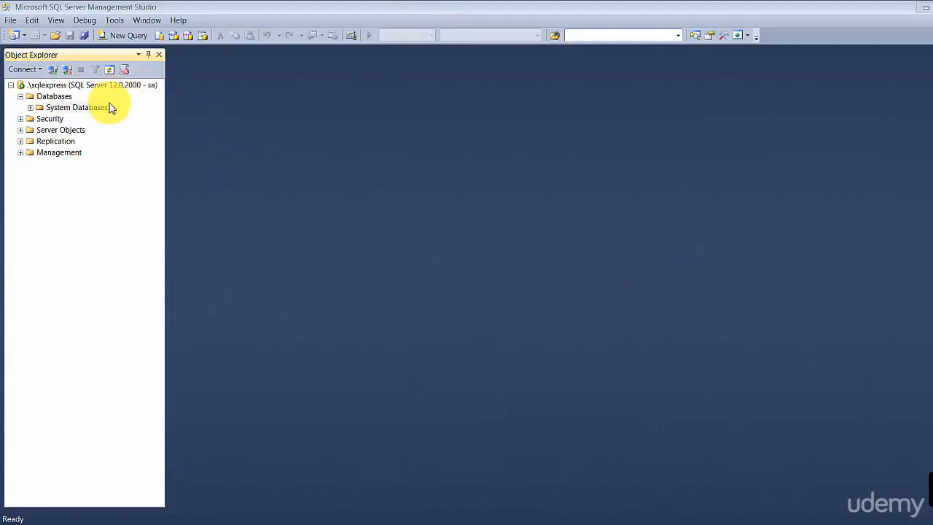
- Browse the server's Databases, System Databases and Security folders, then start a blank query on master
click(88, 84)
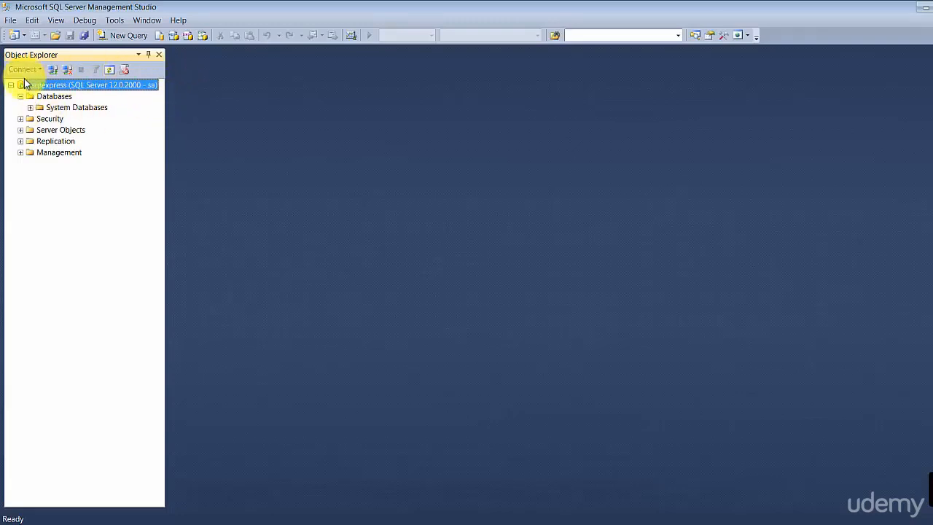
mouse_move(64, 179)
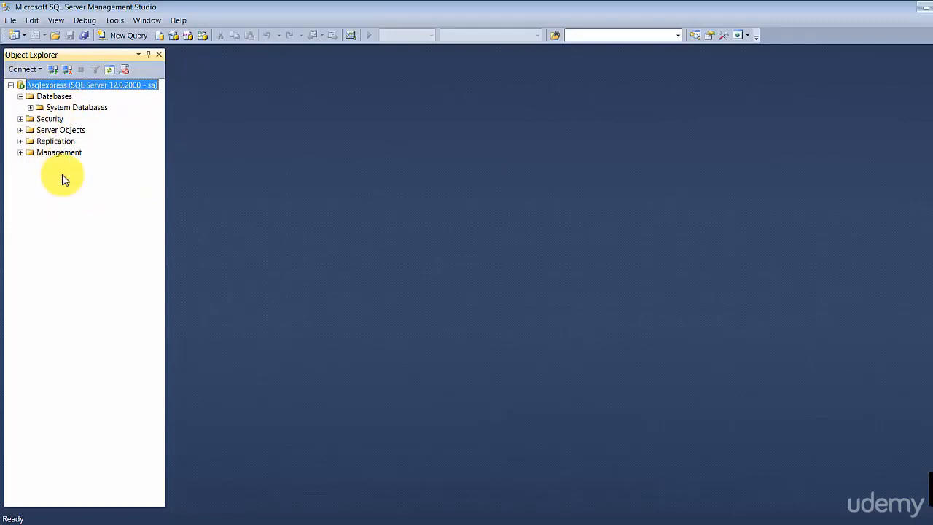
click(24, 69)
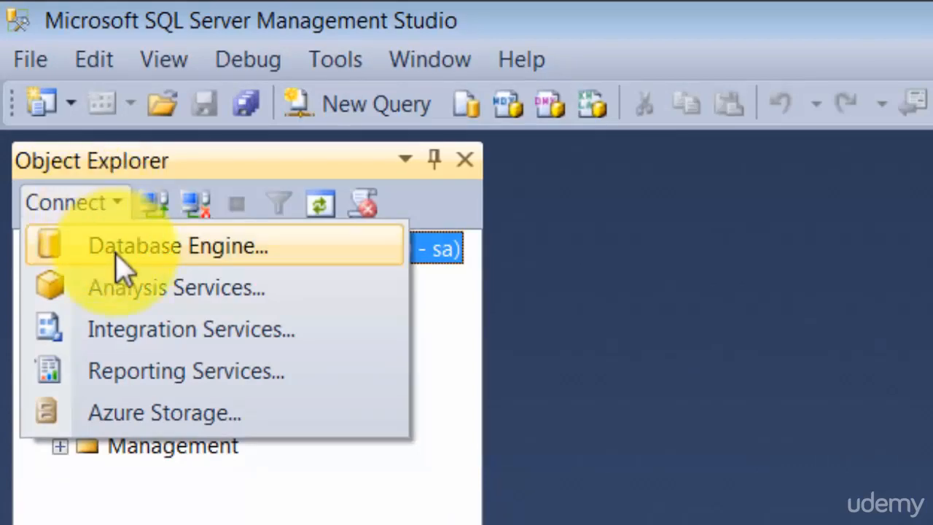
mouse_move(120, 270)
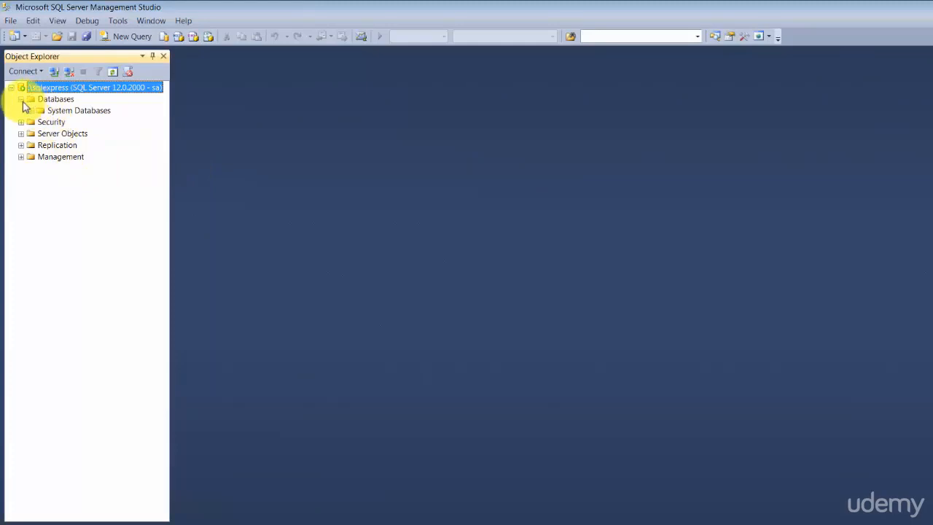
click(21, 98)
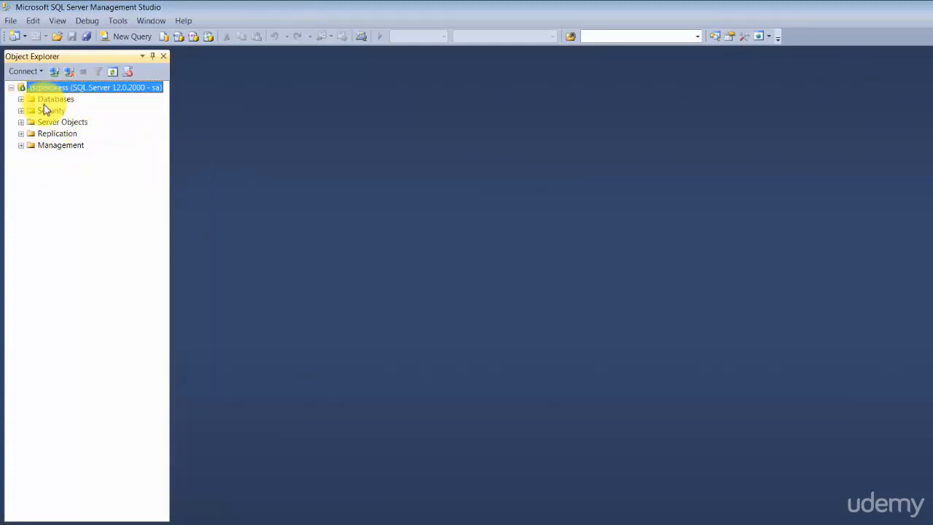
click(21, 98)
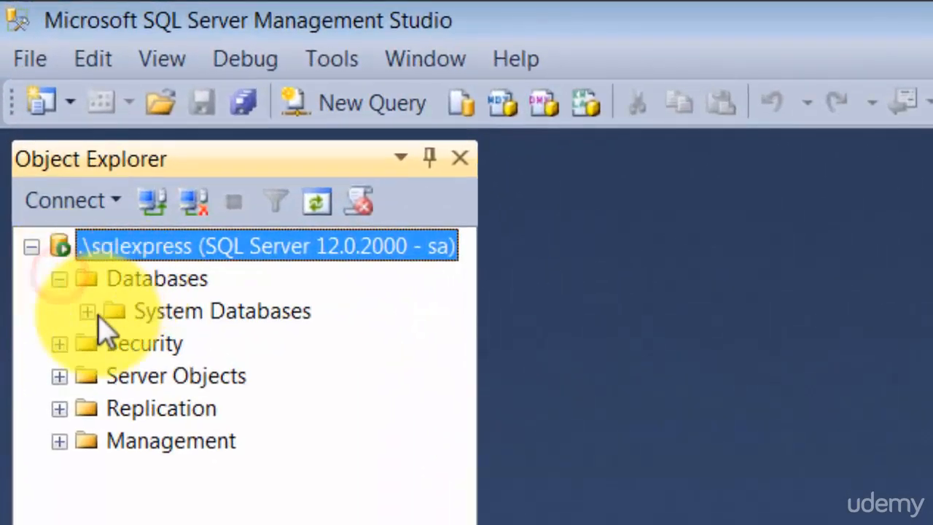
click(87, 310)
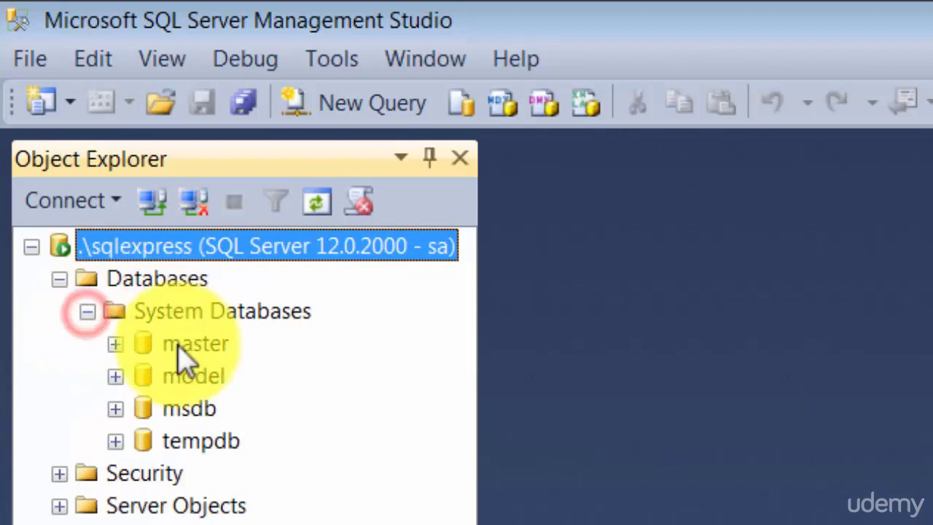
mouse_move(188, 411)
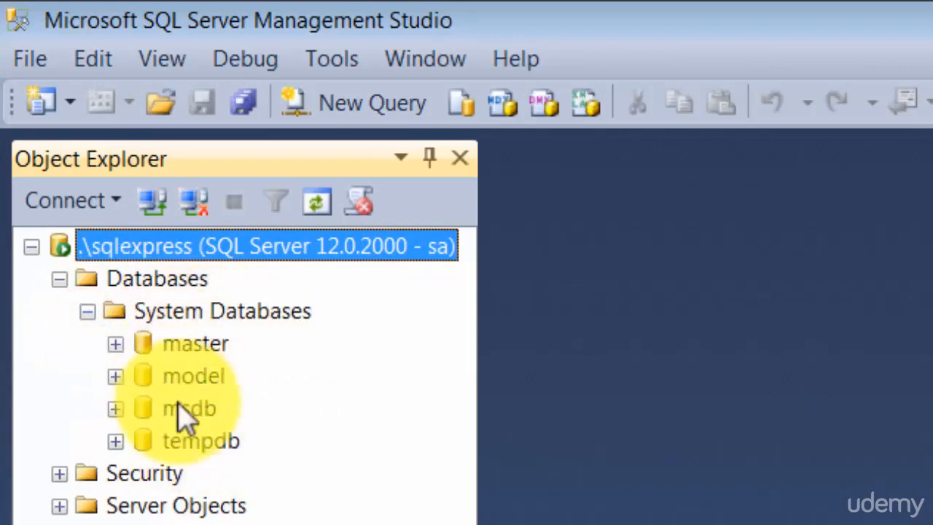
mouse_move(343, 408)
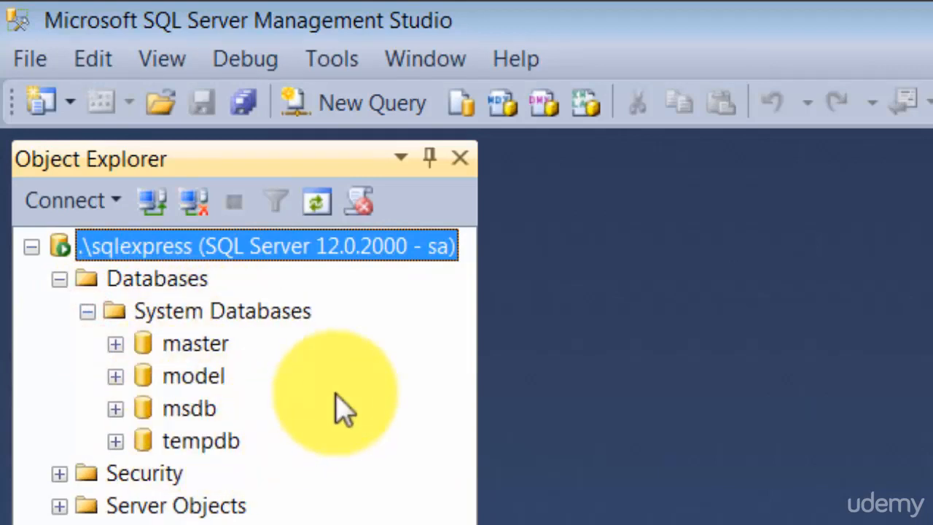
mouse_move(99, 328)
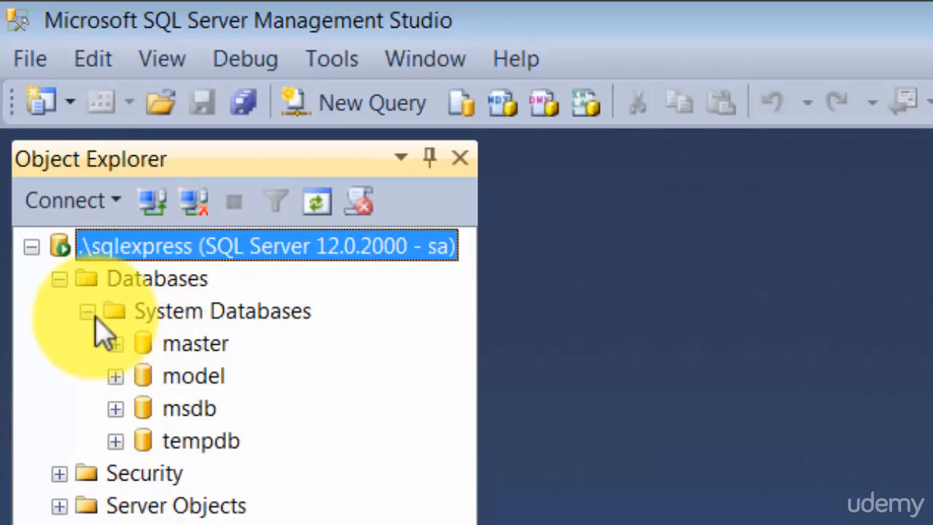
click(87, 311)
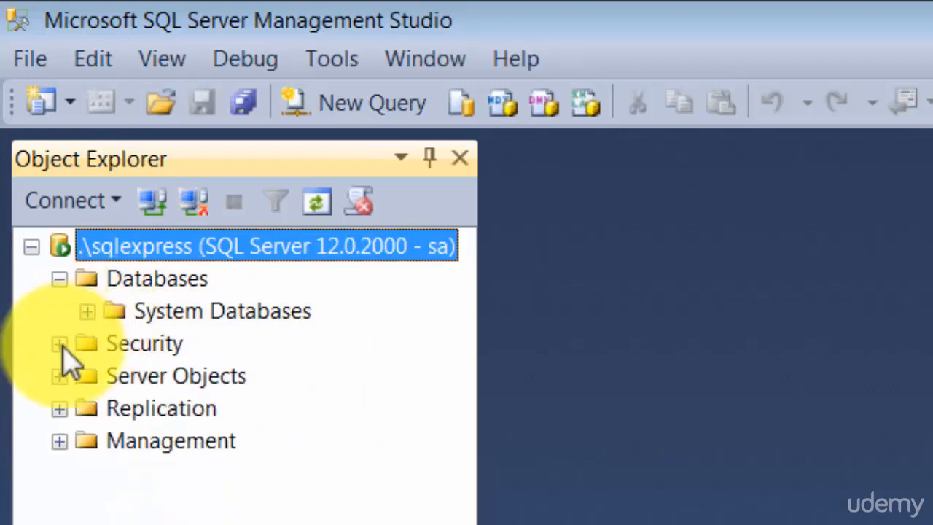
click(59, 344)
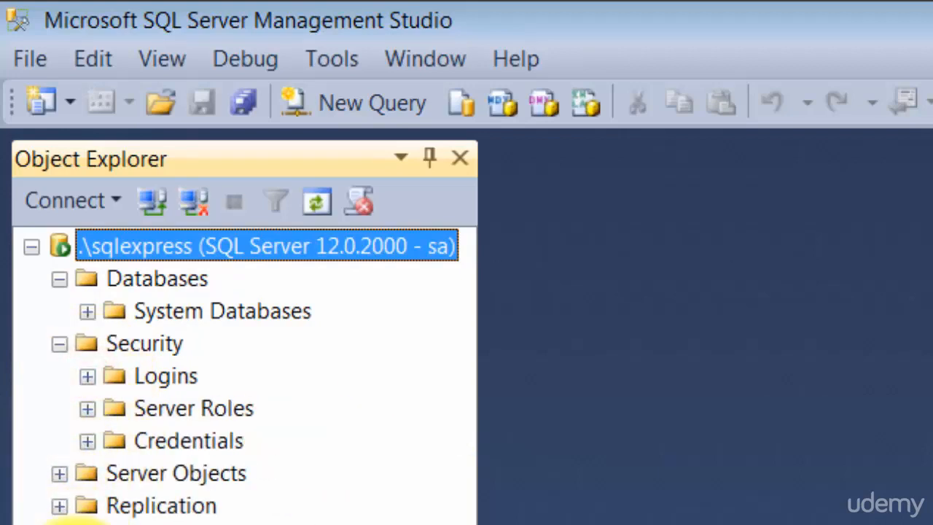
click(59, 343)
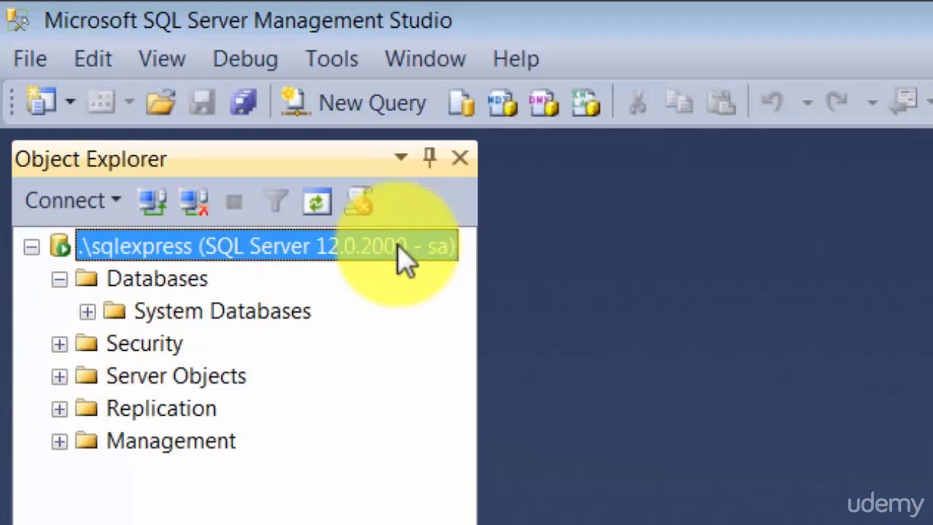
mouse_move(372, 102)
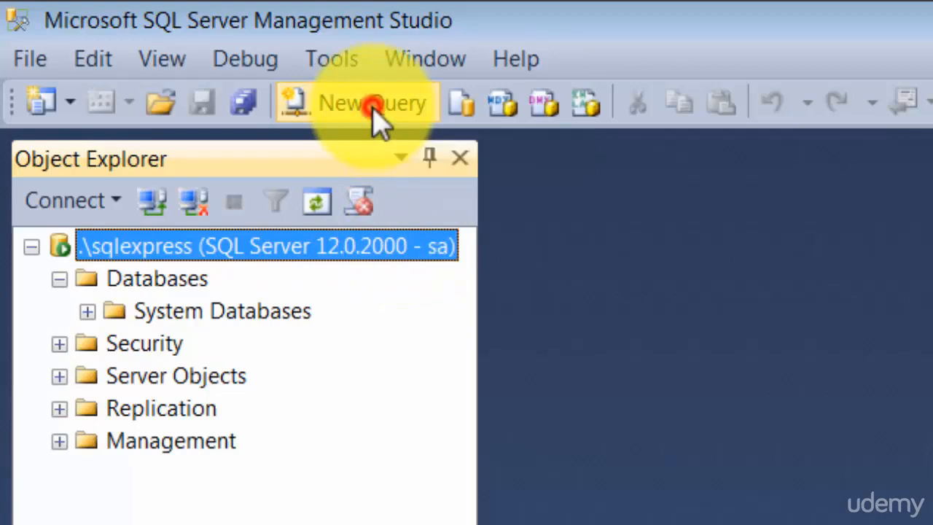
click(372, 102)
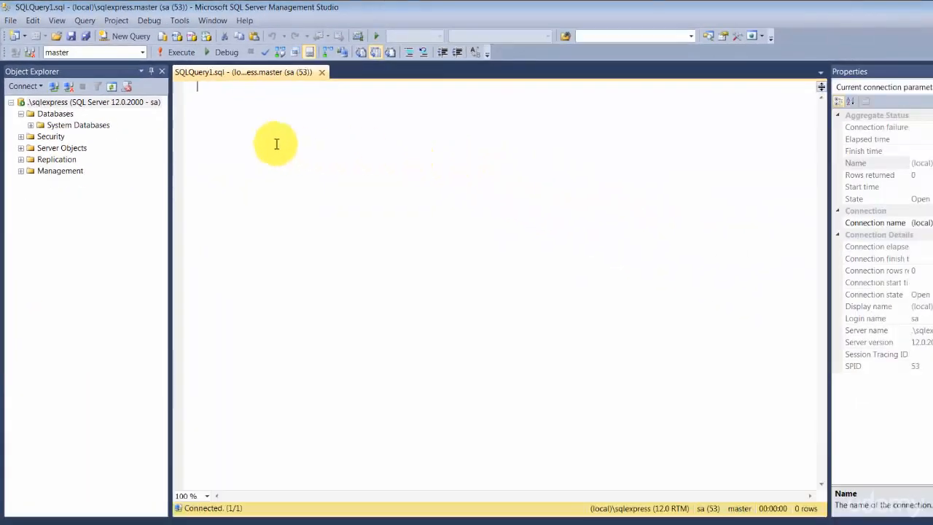
mouse_move(468, 202)
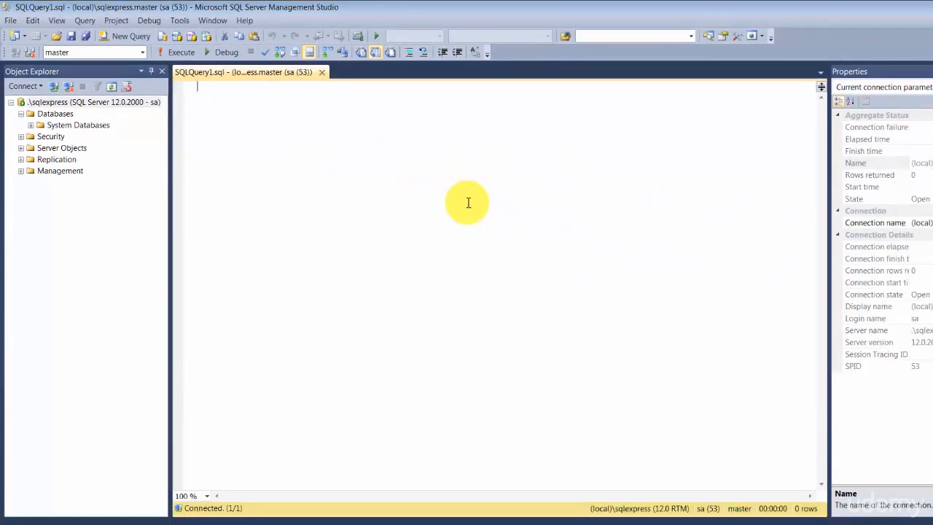
mouse_move(115, 188)
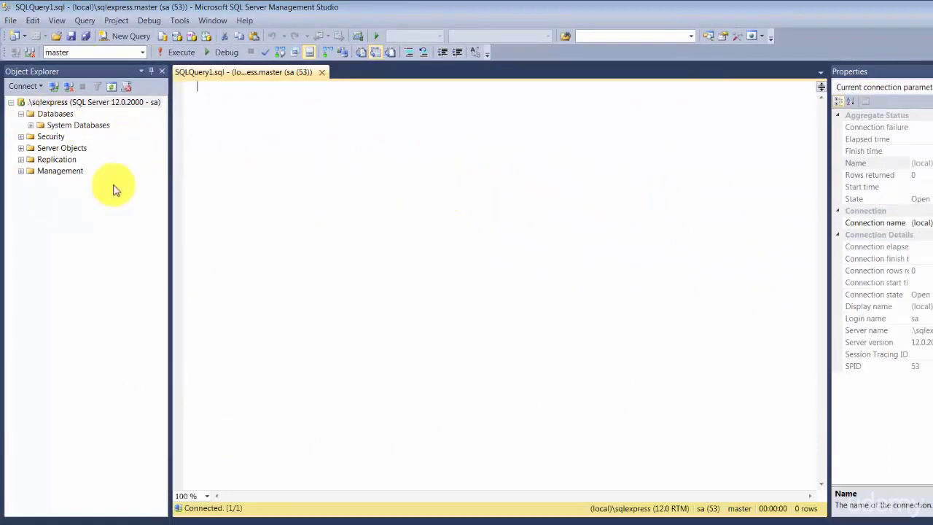
mouse_move(336, 267)
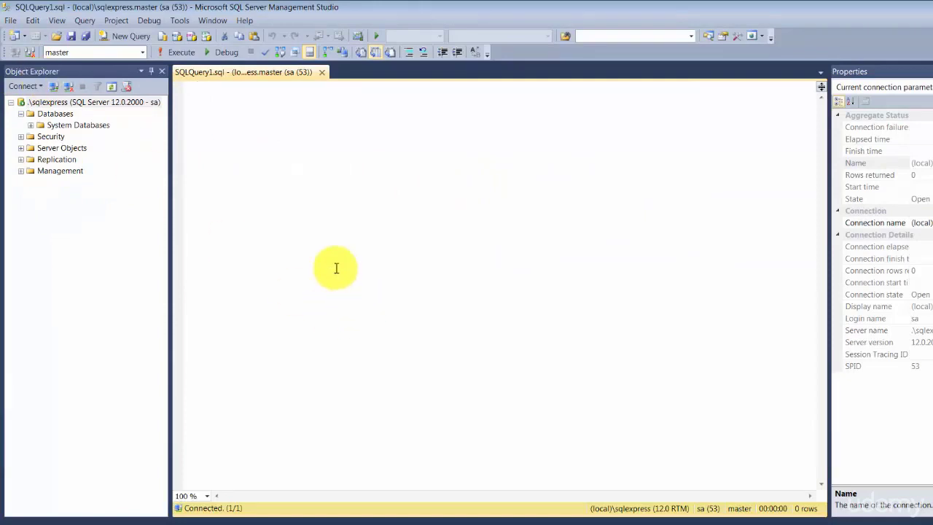
mouse_move(341, 191)
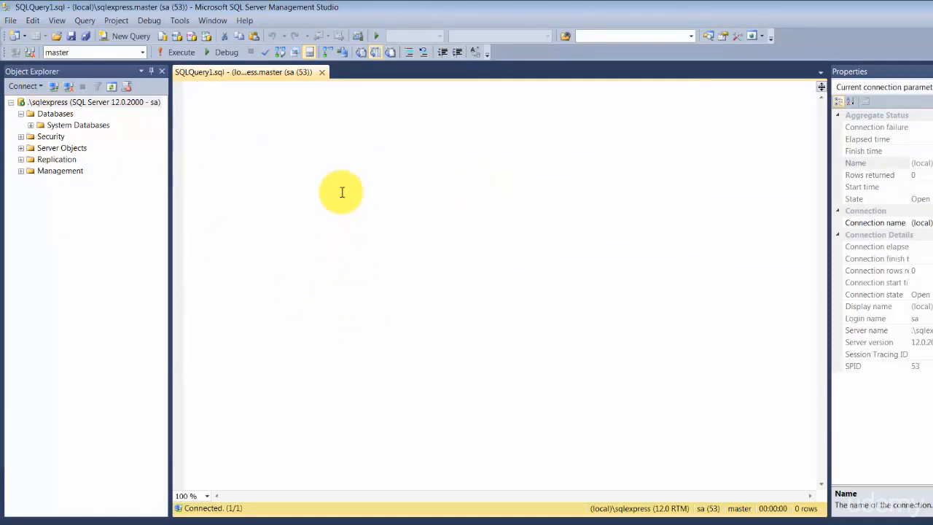
mouse_move(362, 169)
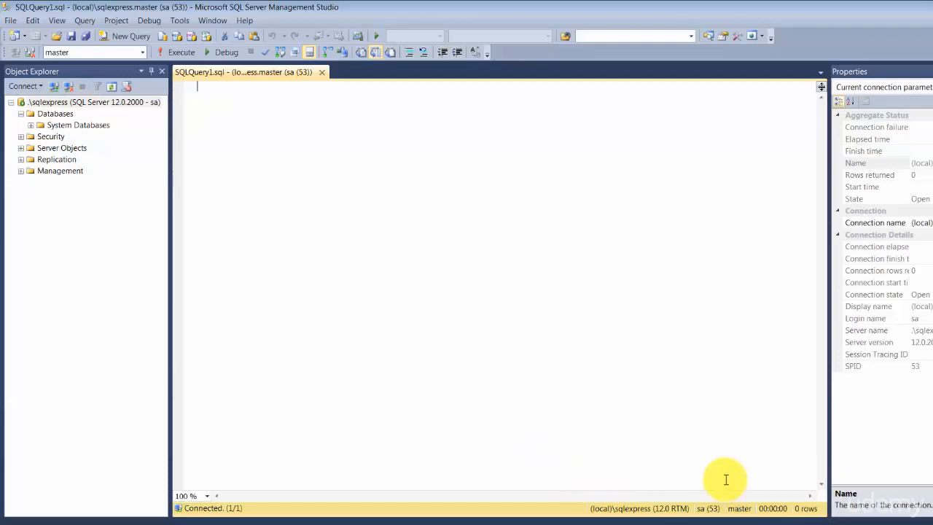
mouse_move(579, 471)
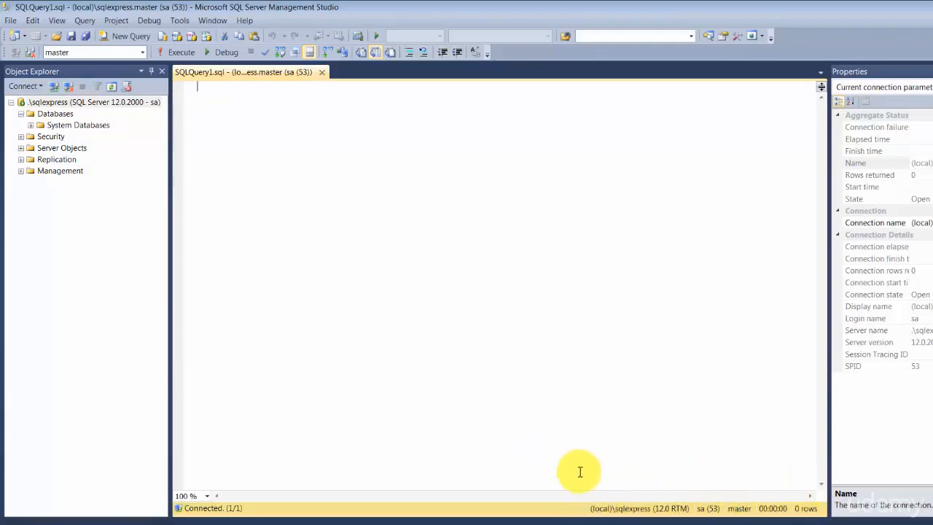
mouse_move(616, 508)
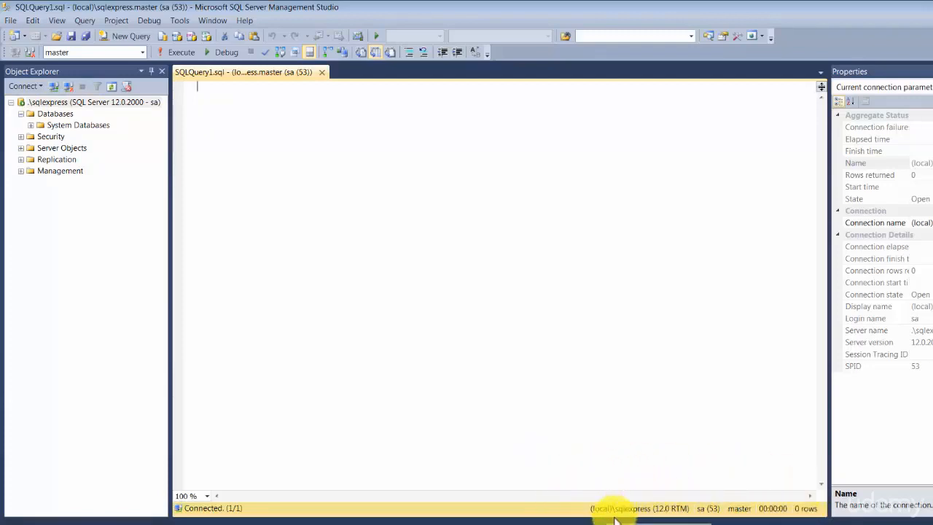
mouse_move(611, 503)
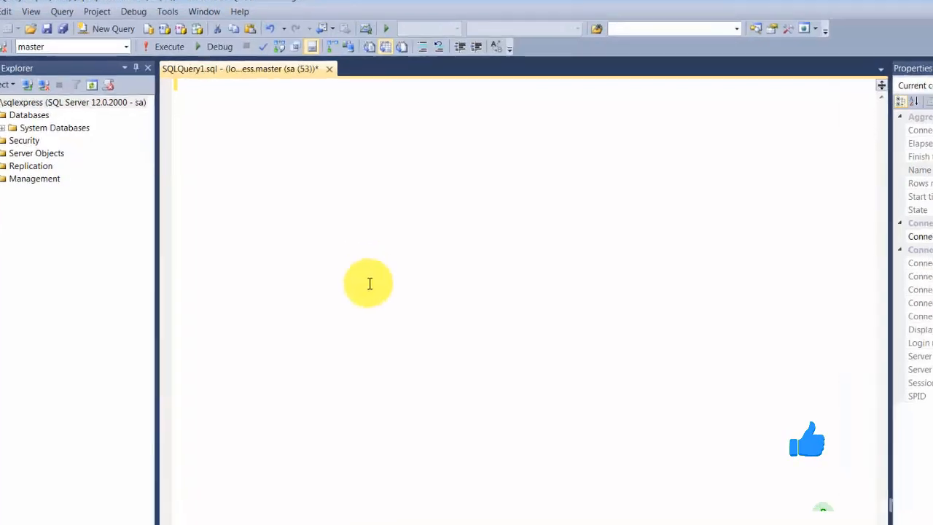
- Write 'create database mytestdb' with a GO line and run it successfully
text(creat)
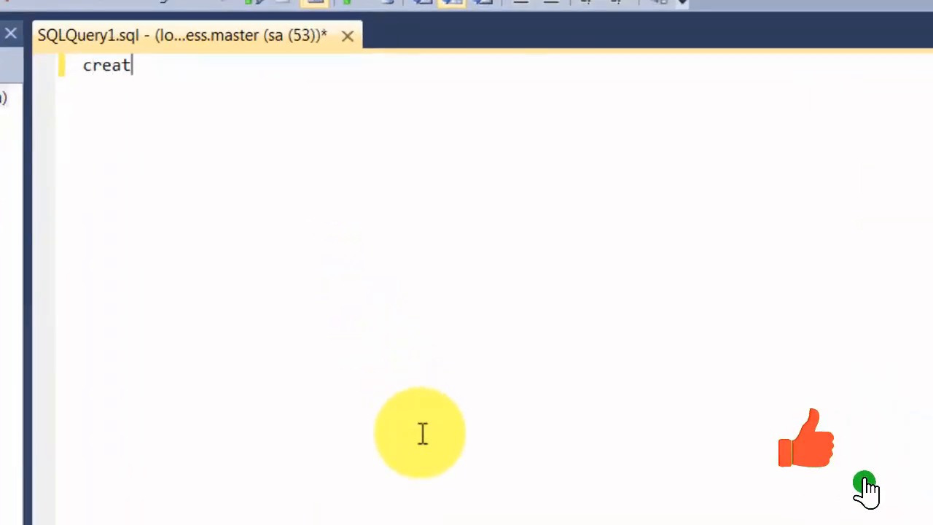
text(e da)
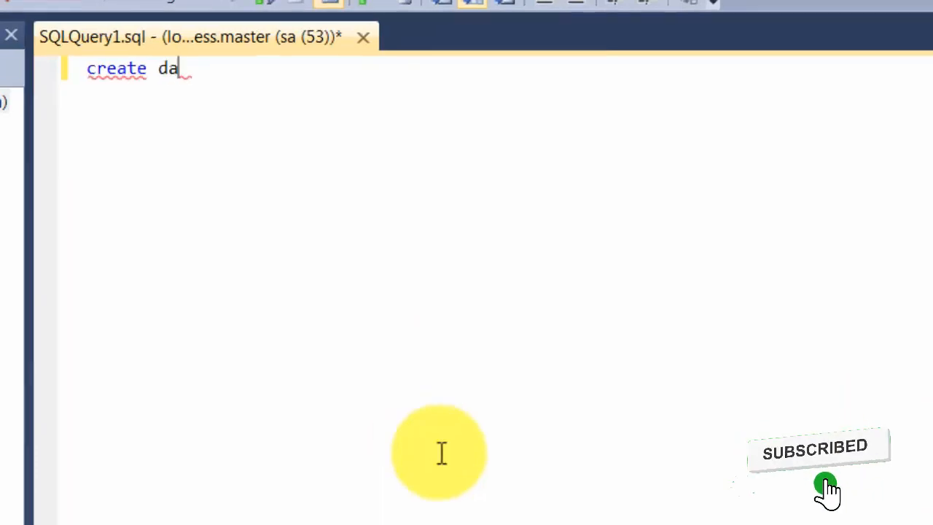
text(tabase)
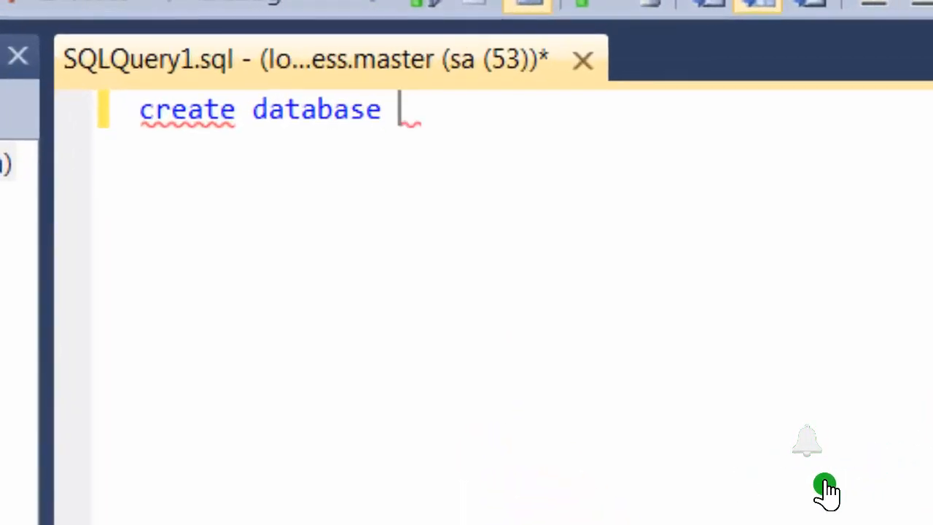
text(mytest)
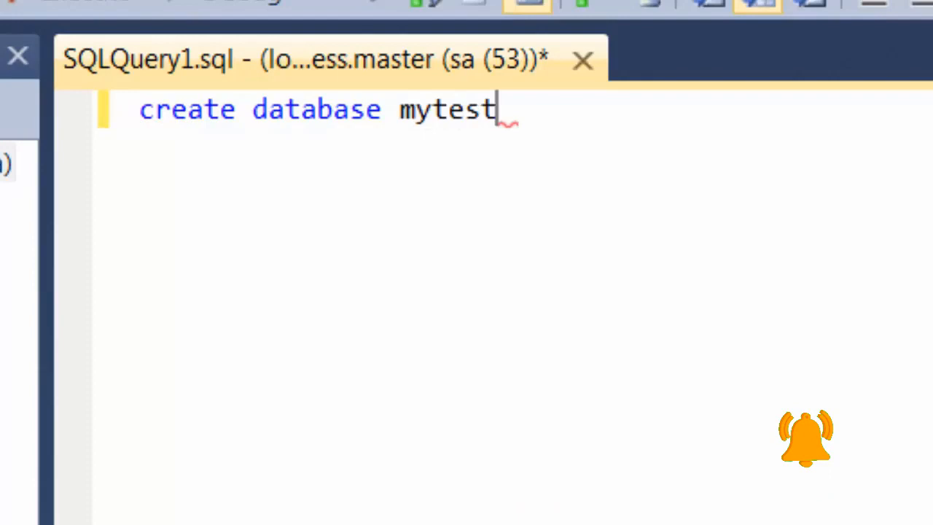
text(db)
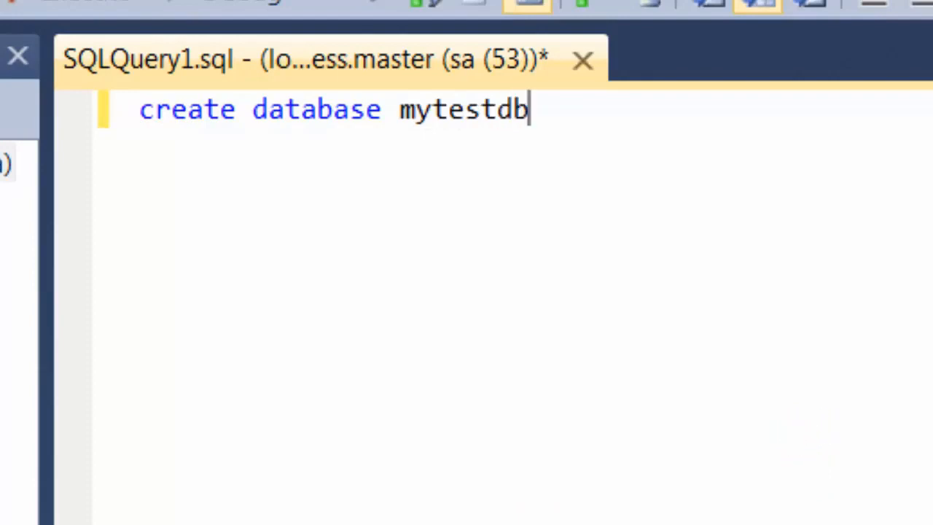
key(Return)
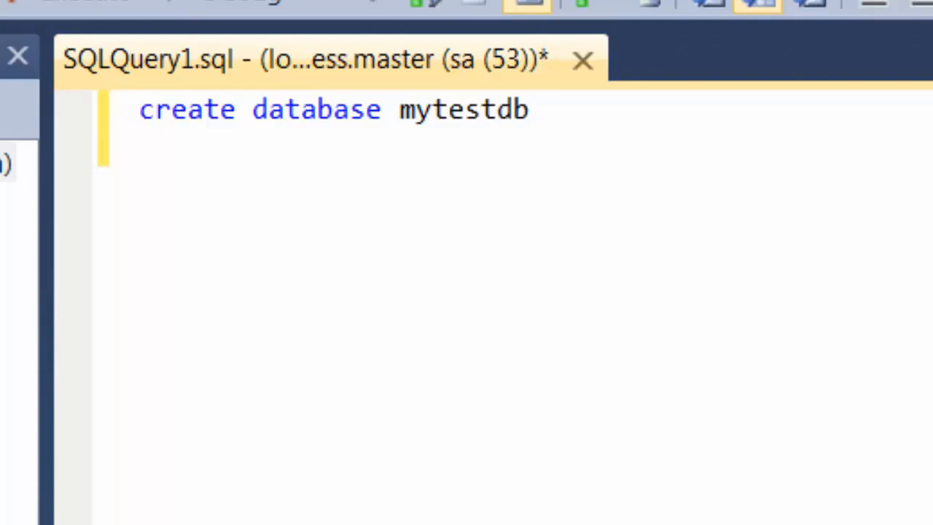
text(go)
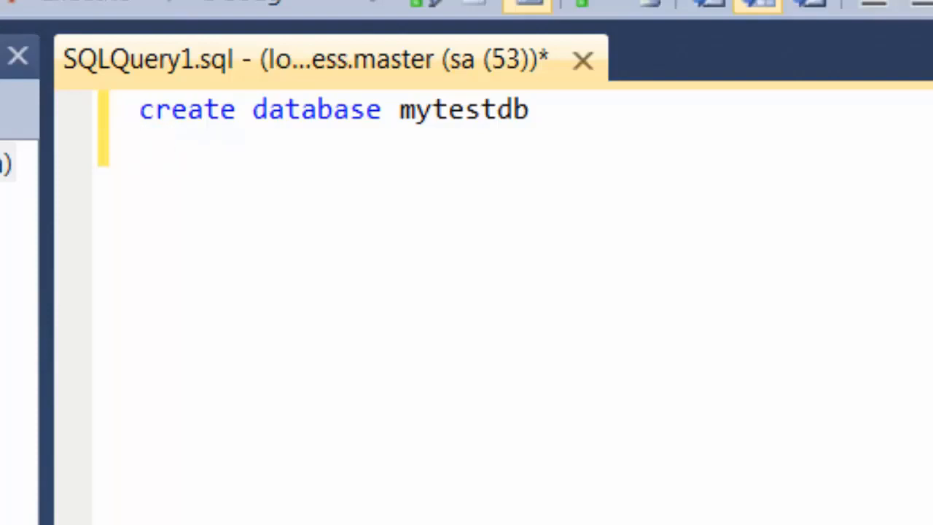
double_click(187, 108)
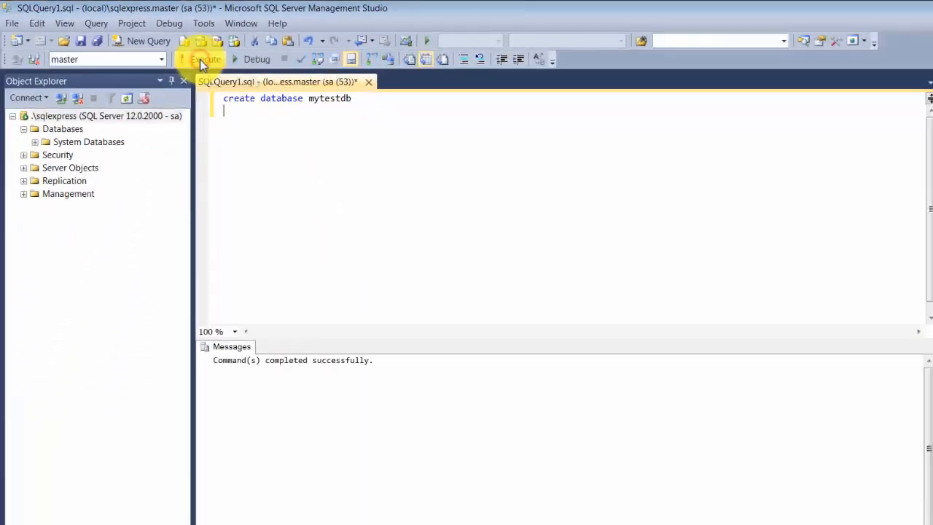
mouse_move(329, 327)
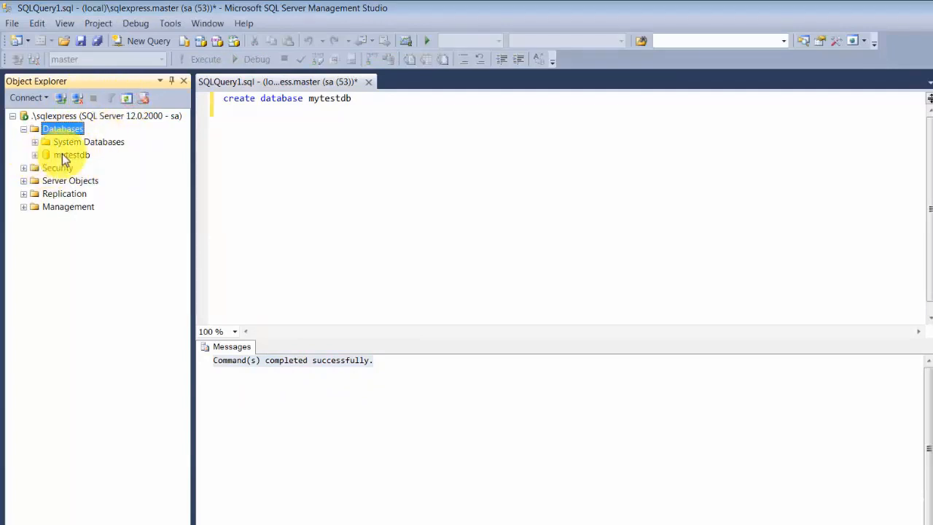
- Expand mytestdb in Object Explorer, then its Tables and Views folders
click(35, 154)
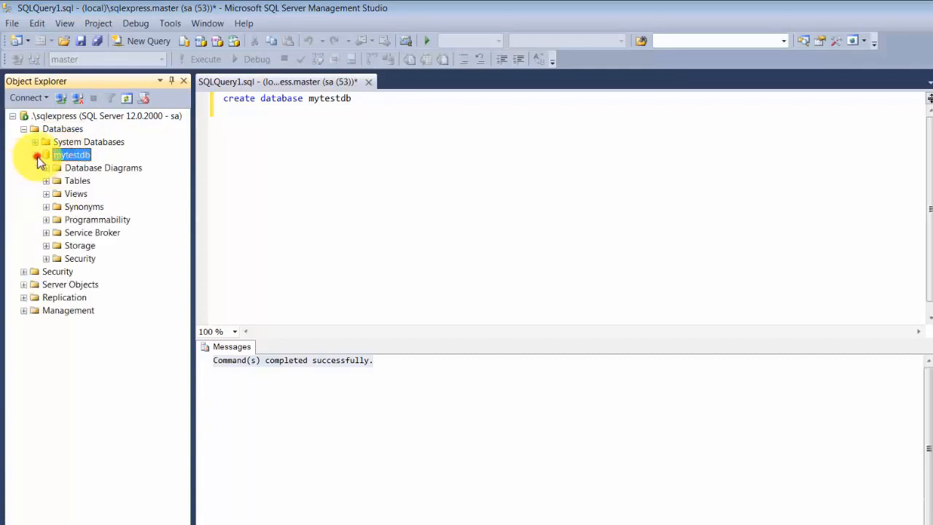
click(38, 155)
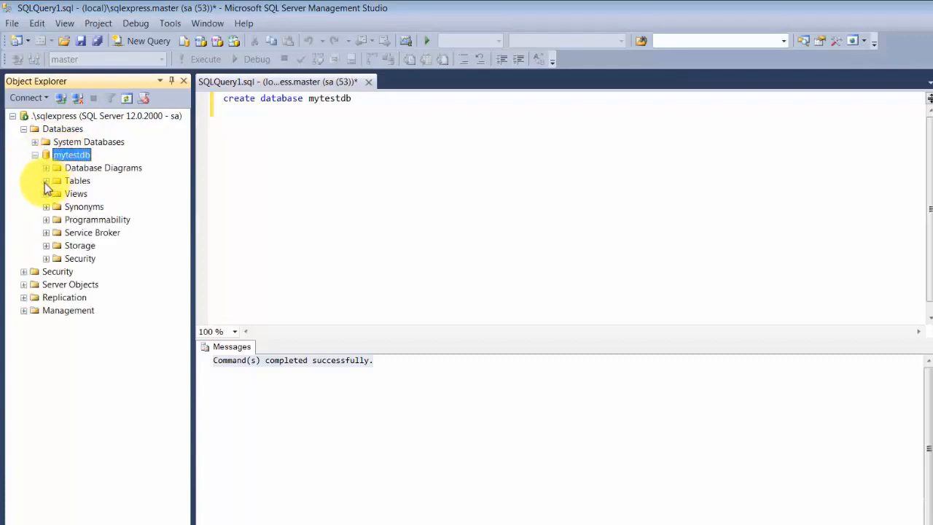
mouse_move(74, 190)
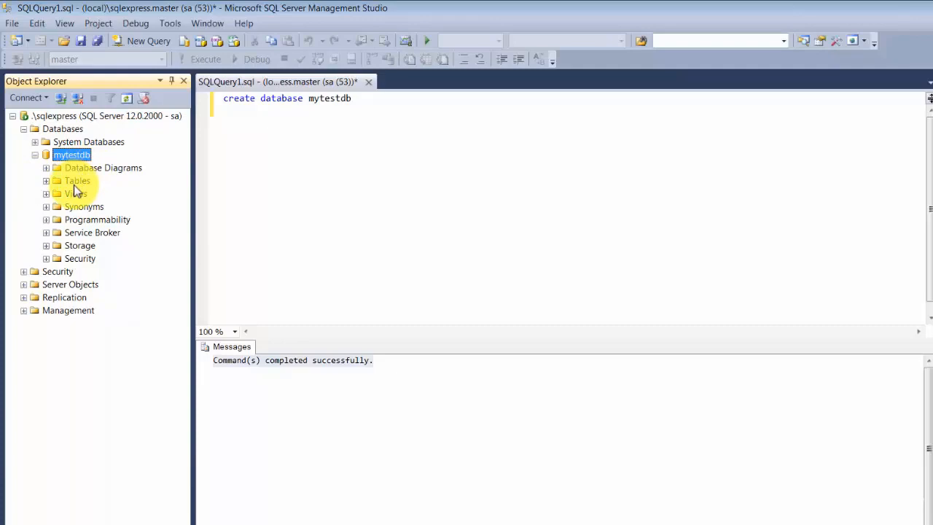
click(97, 219)
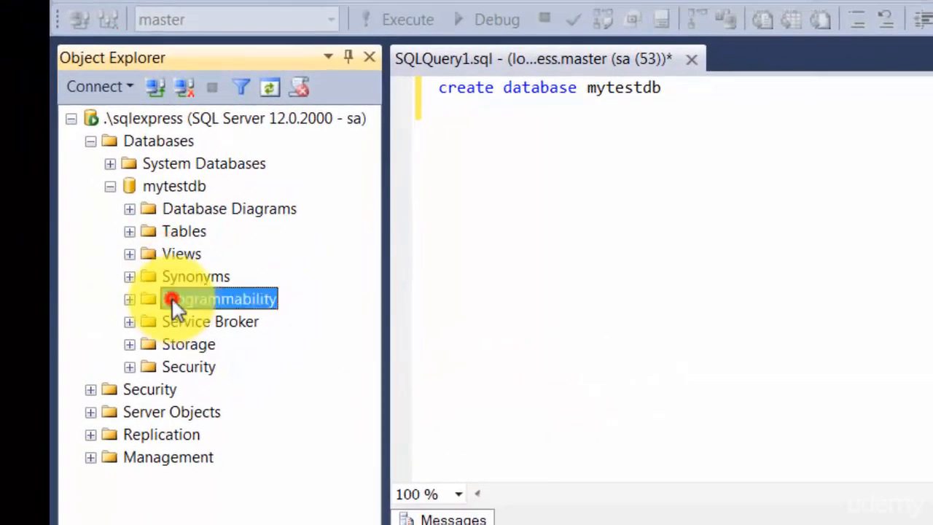
mouse_move(200, 397)
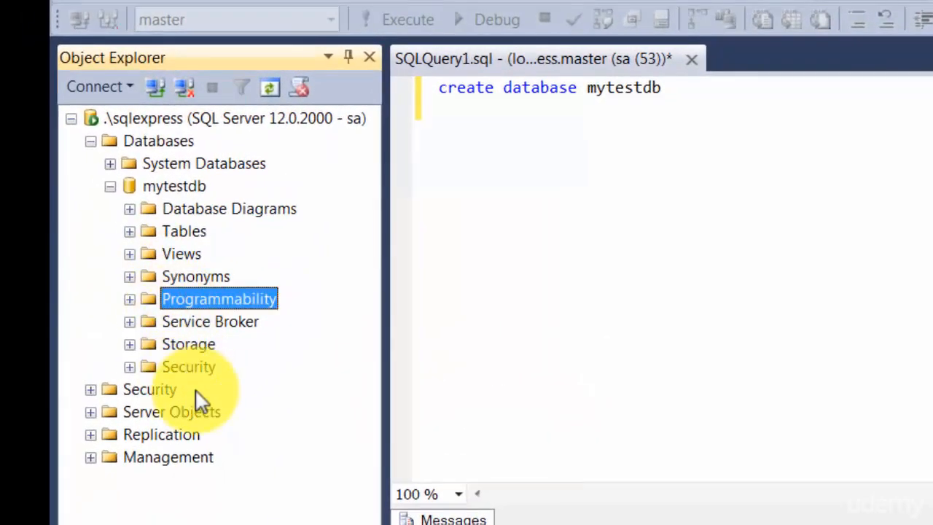
click(129, 231)
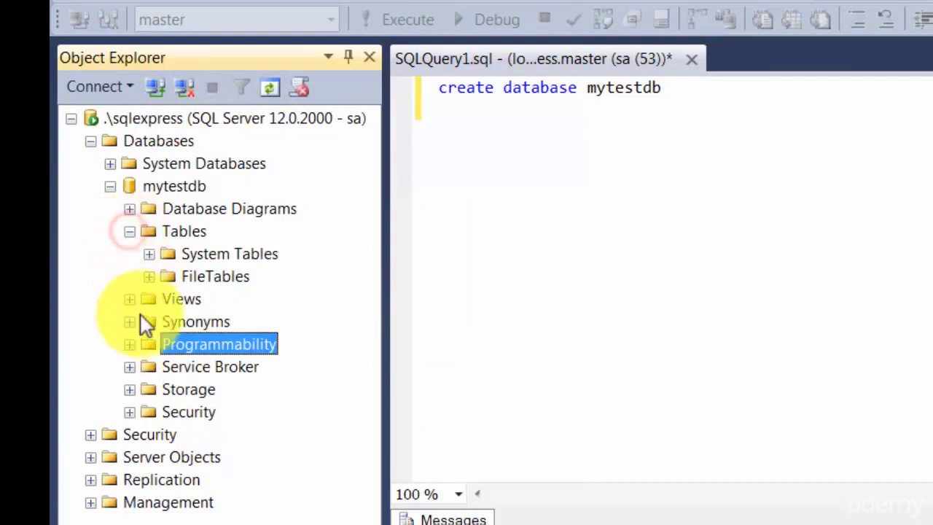
click(129, 298)
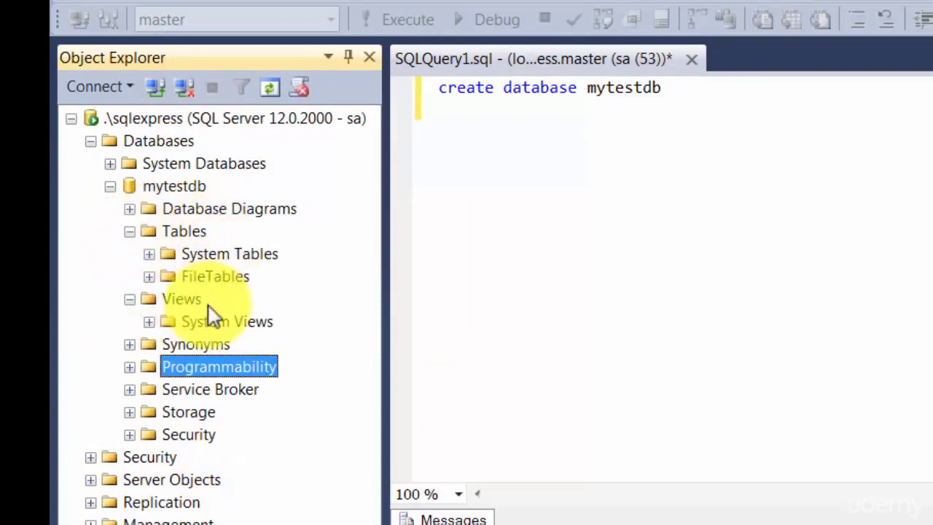
- Collapse the Tables folder and the mytestdb node in Object Explorer
click(129, 231)
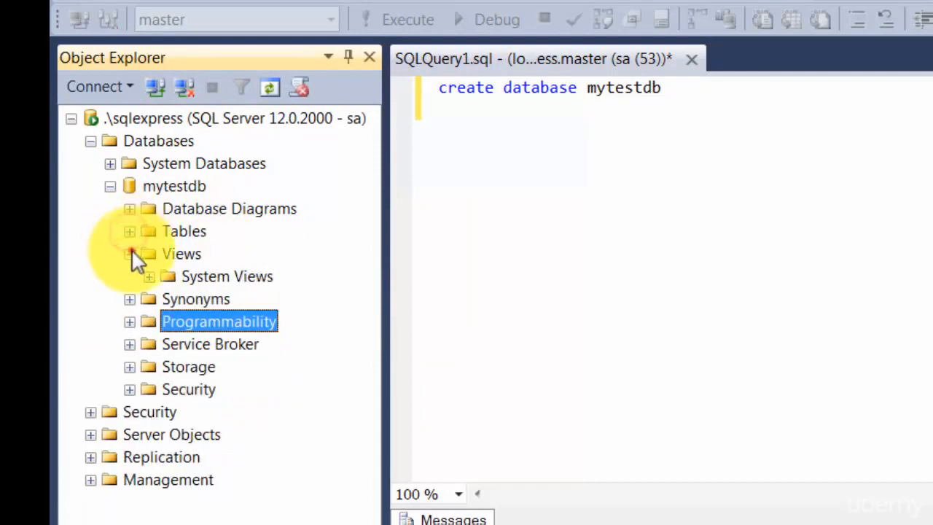
click(110, 186)
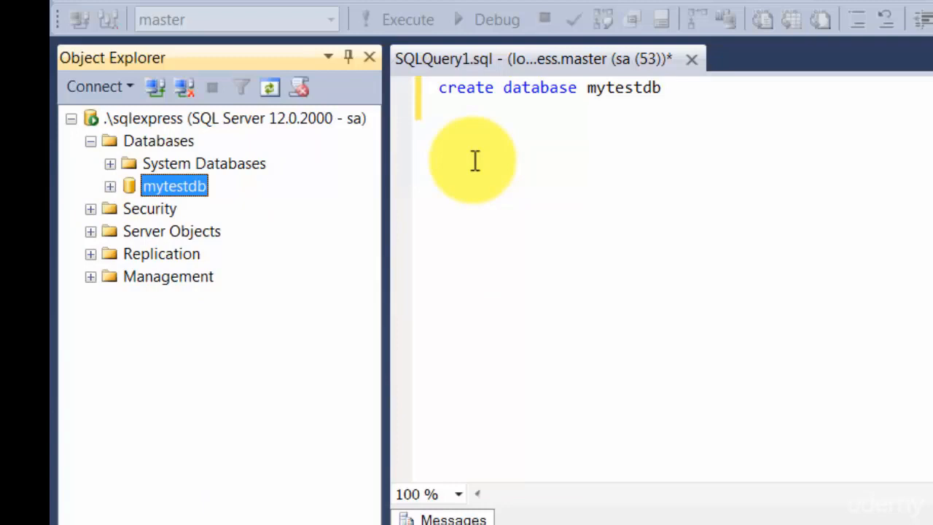
mouse_move(186, 156)
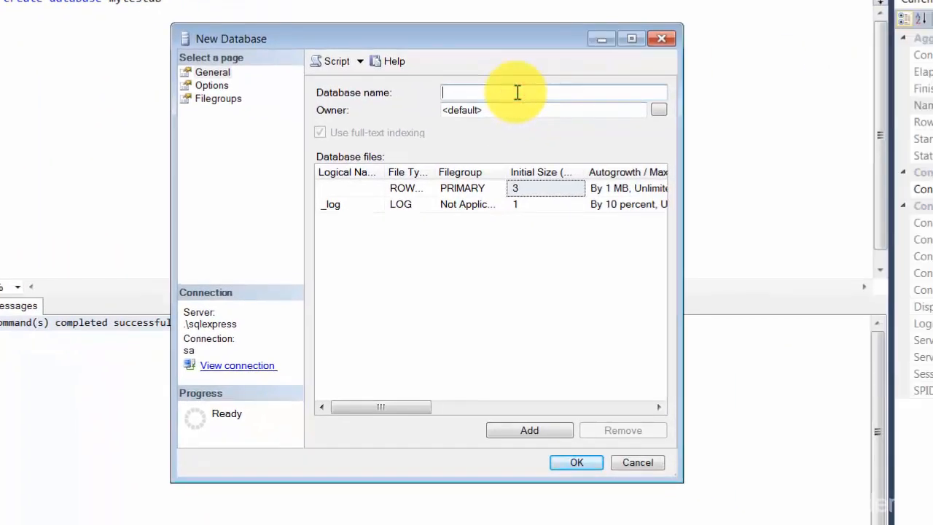
- Enter mytestdb2 as the new database name and confirm with OK
text(mytestdb2)
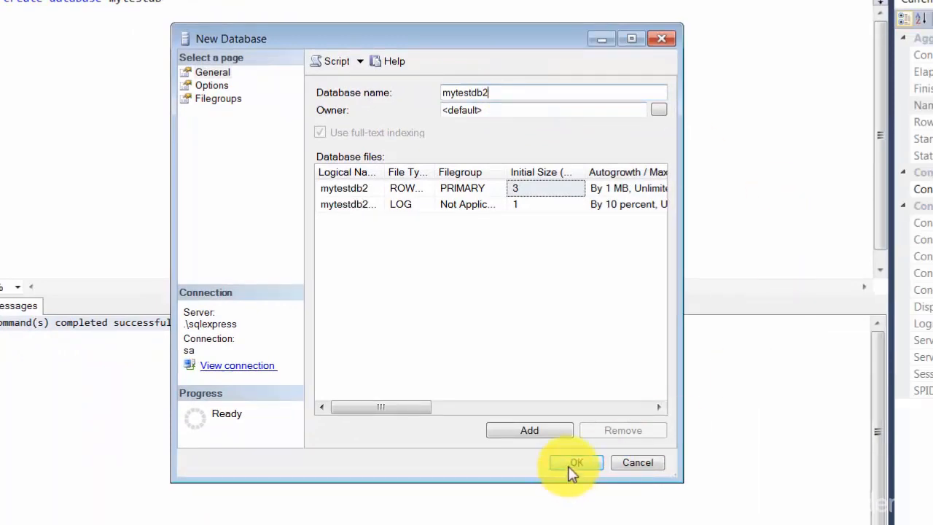
click(575, 462)
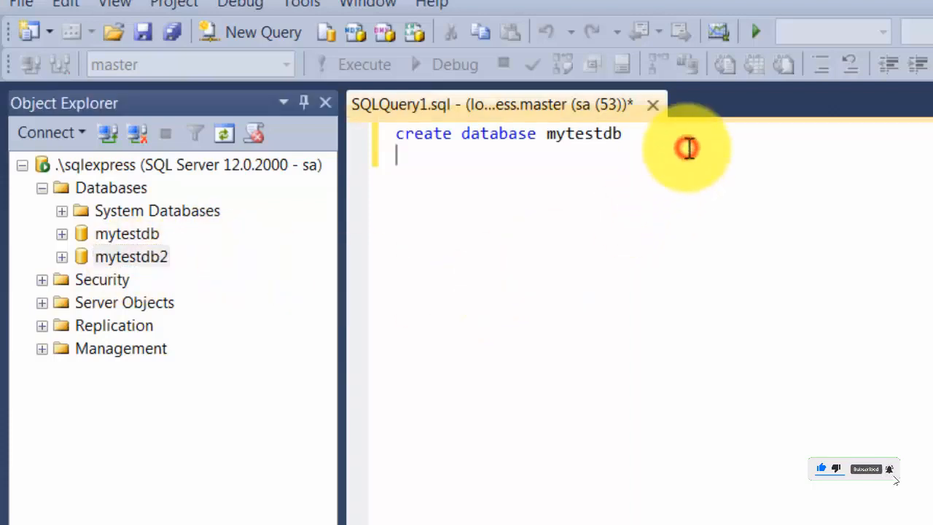
- On a new line, start 'create table mytesttable' with the rollno int column
key(enter)
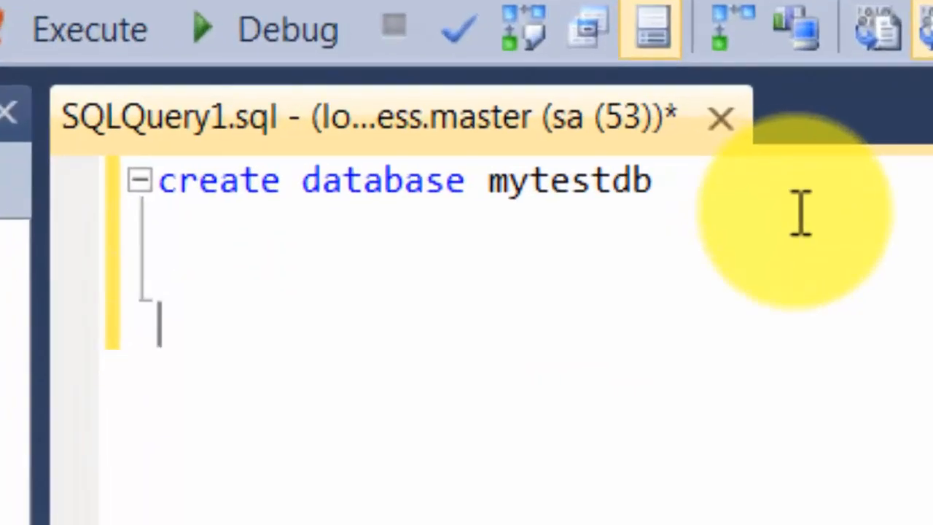
text(creat)
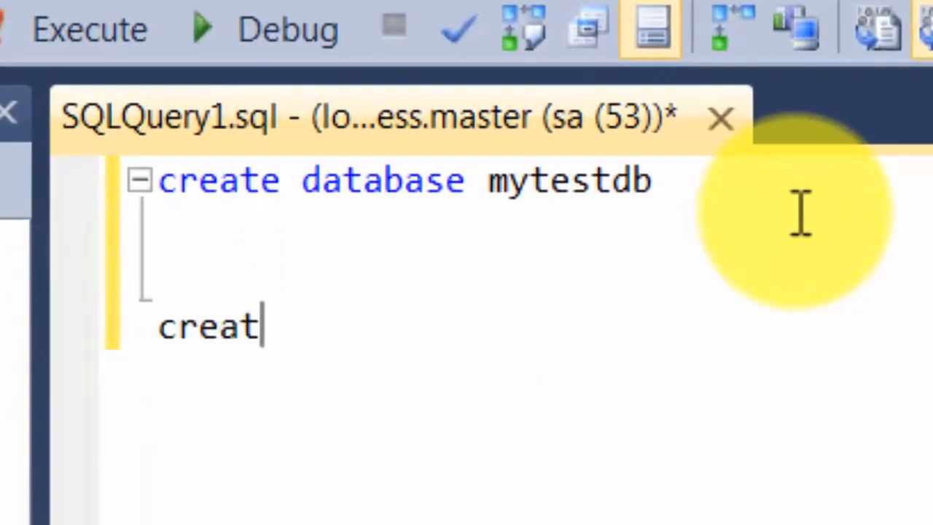
text(e)
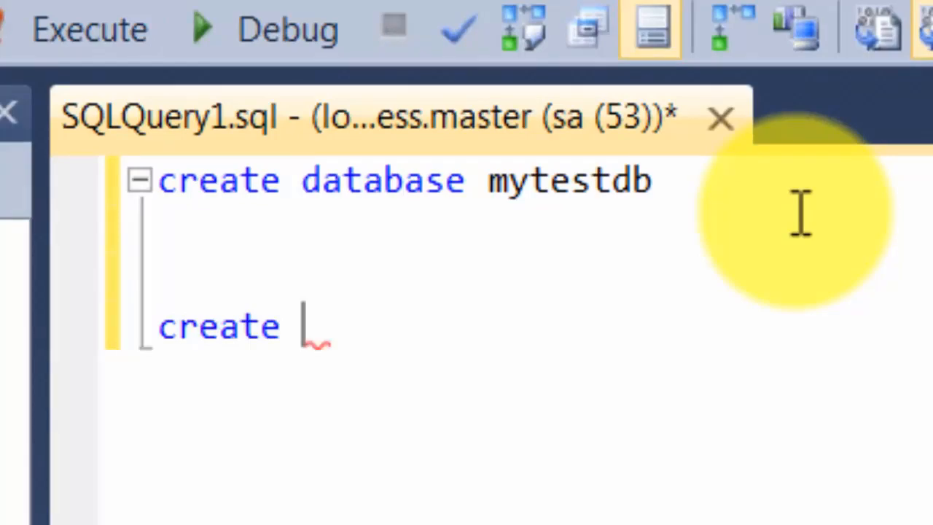
text(table)
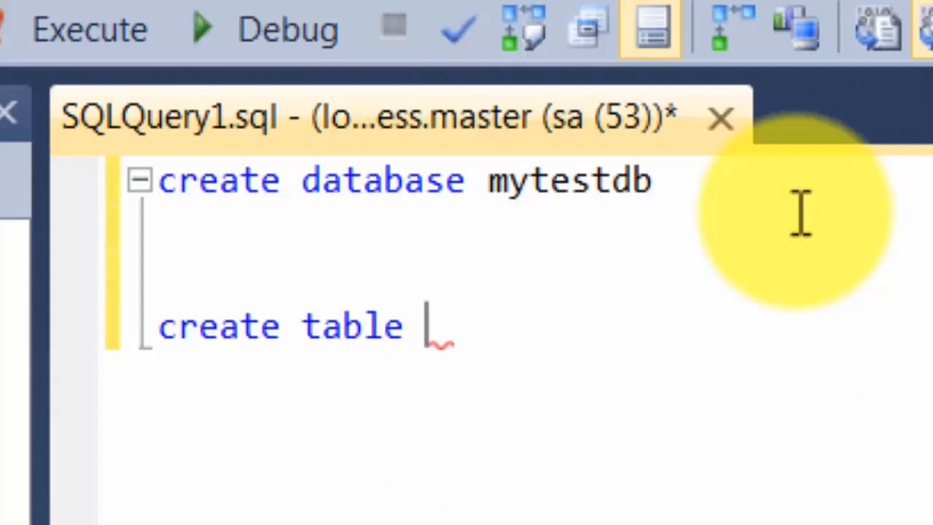
text(myte)
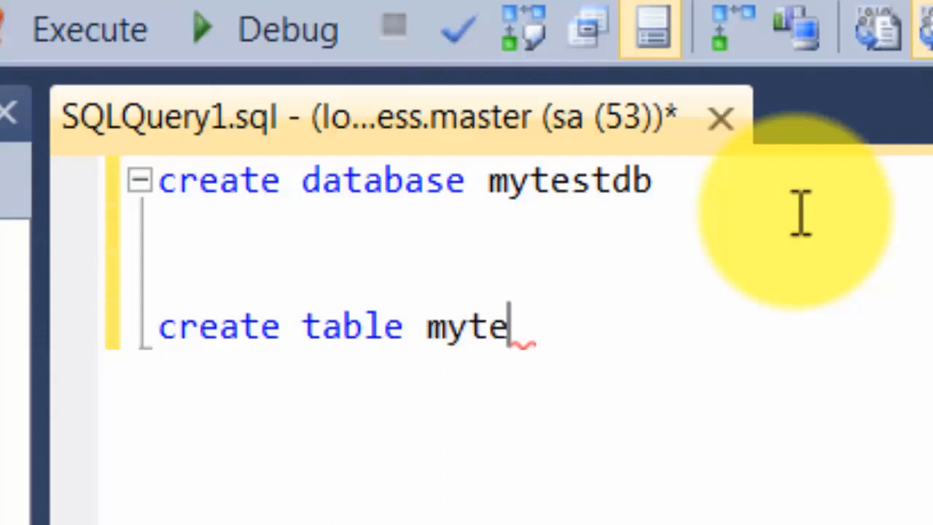
text(sttabl)
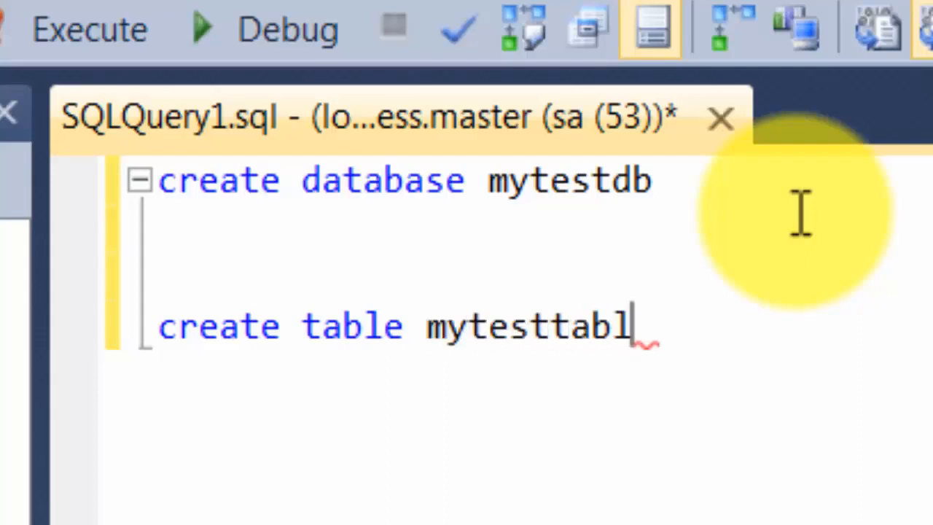
text(e)
text(()
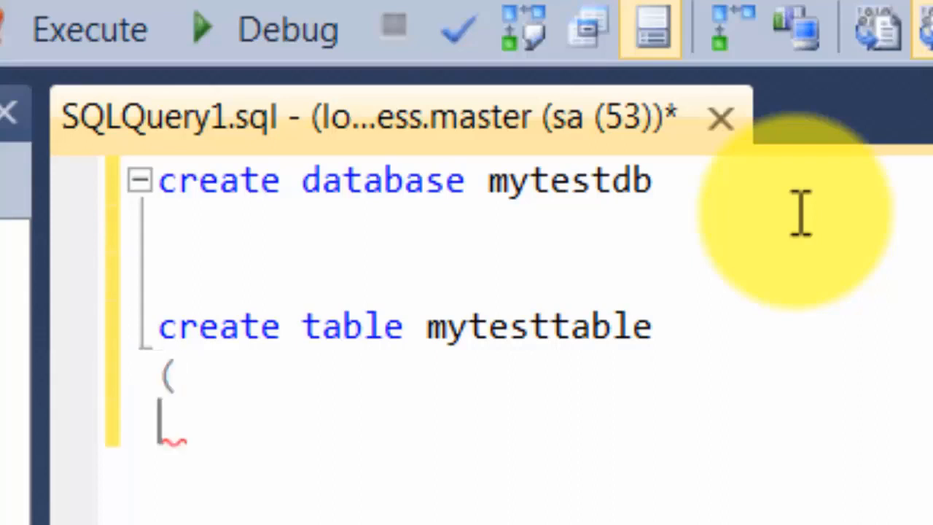
text(rollno int,)
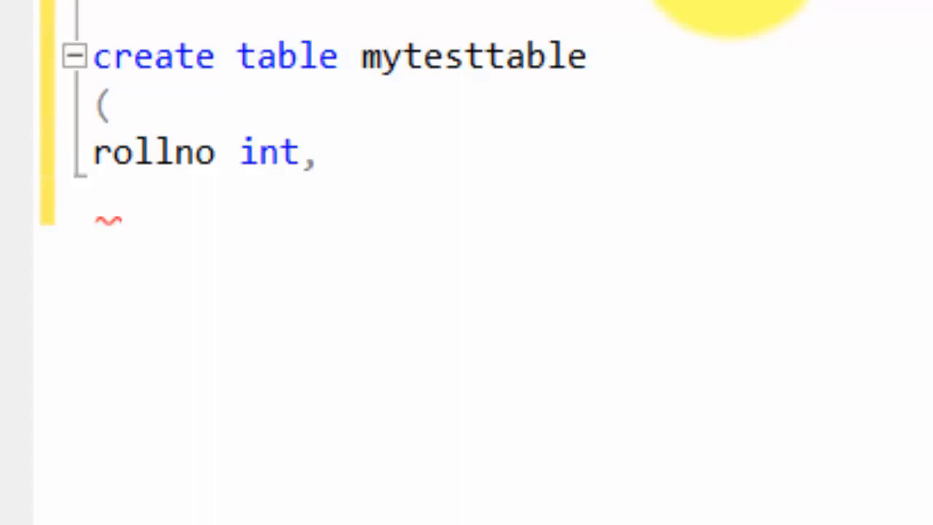
- Add firstname varchar(50) and lastname varchar(50) columns and close the table definition
text(firstname)
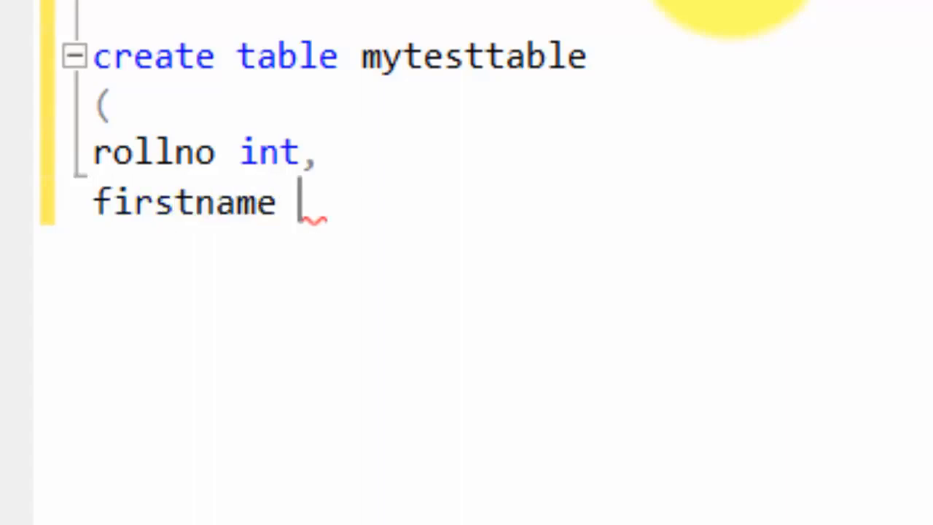
text(var)
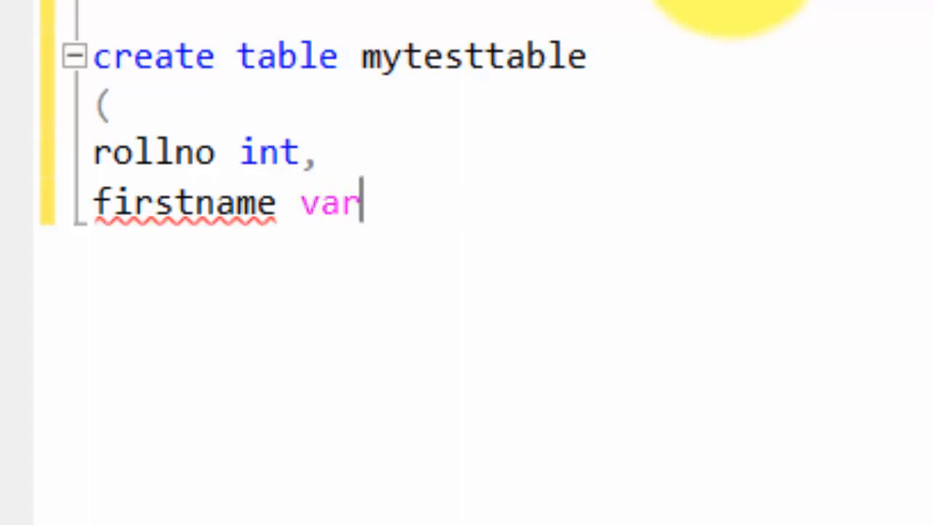
text(char)
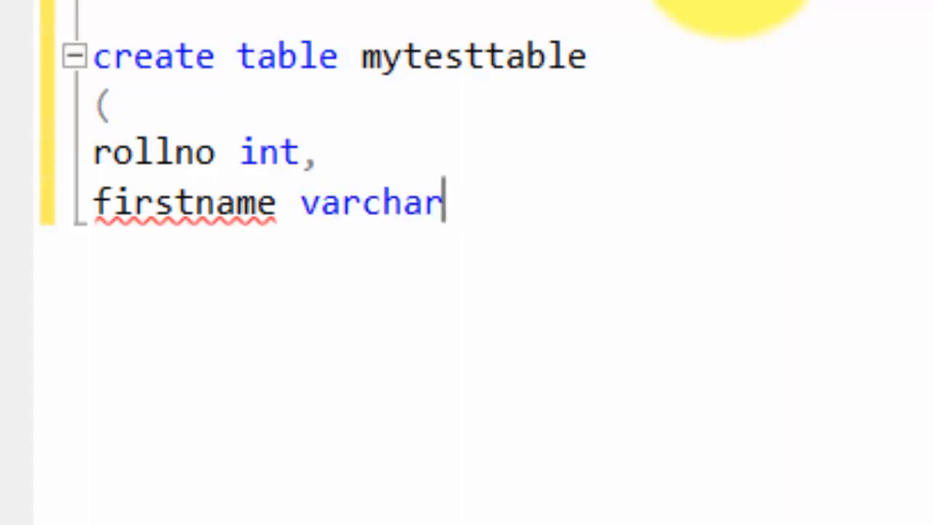
text((50),)
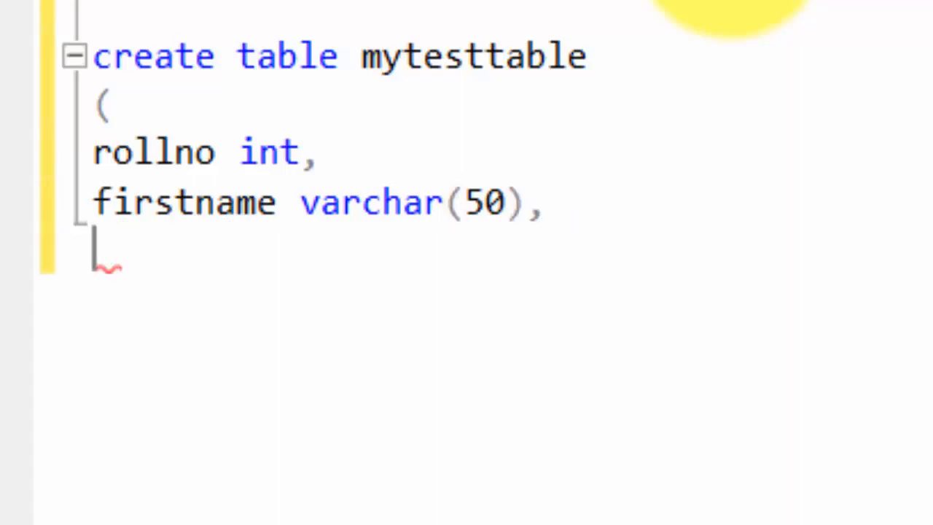
text(lastnam)
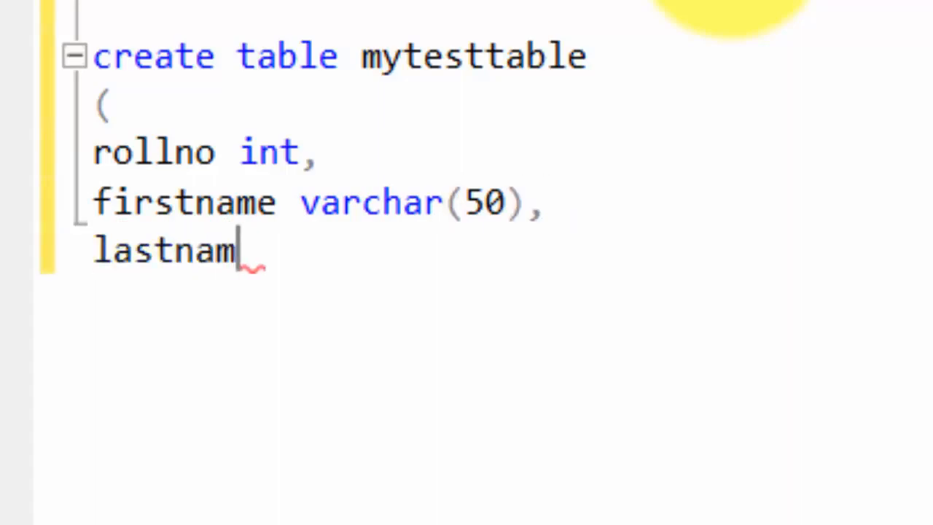
text(e)
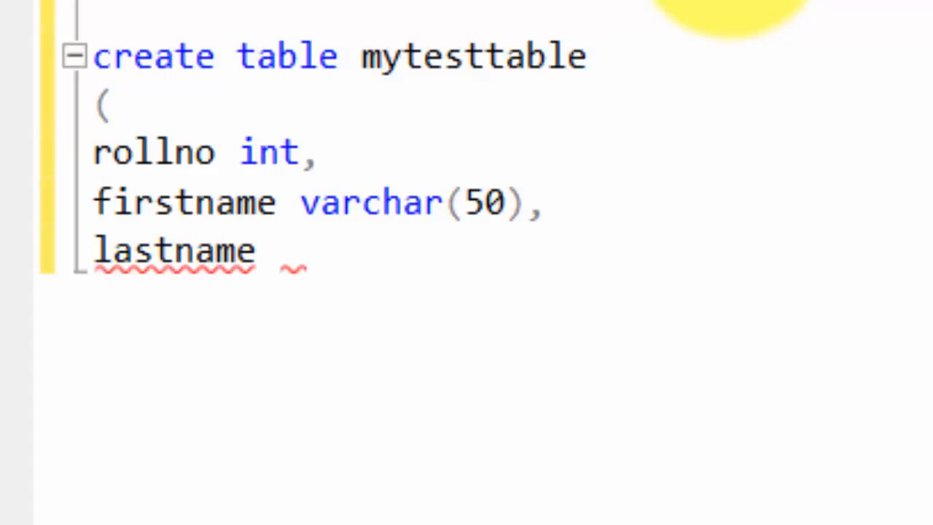
text(varchar()
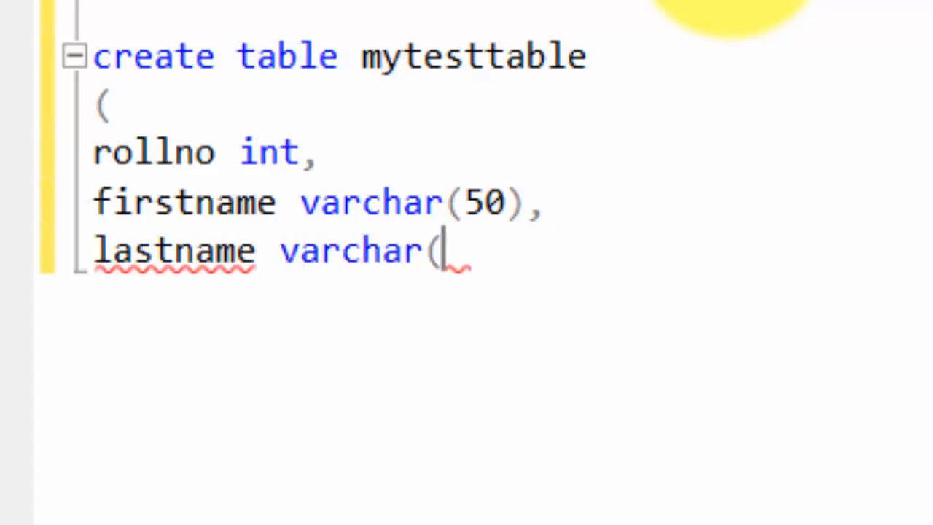
text(50))
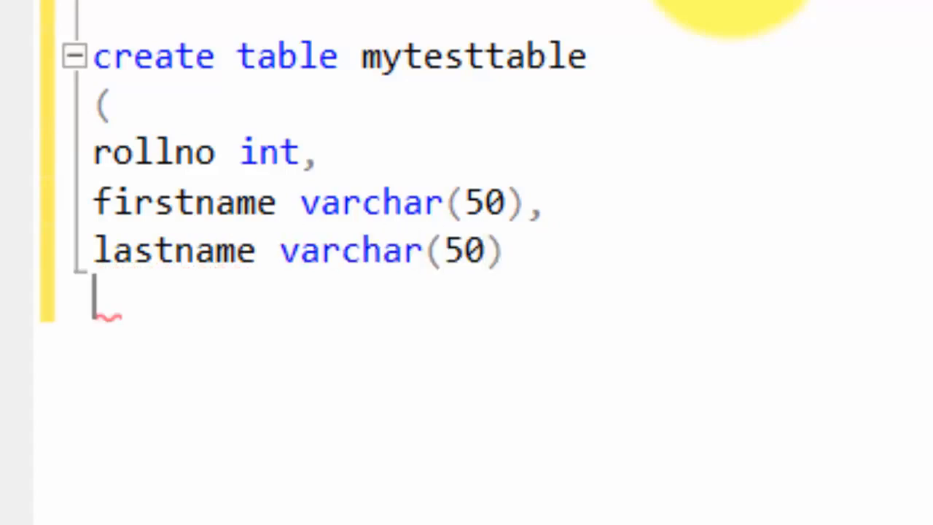
text())
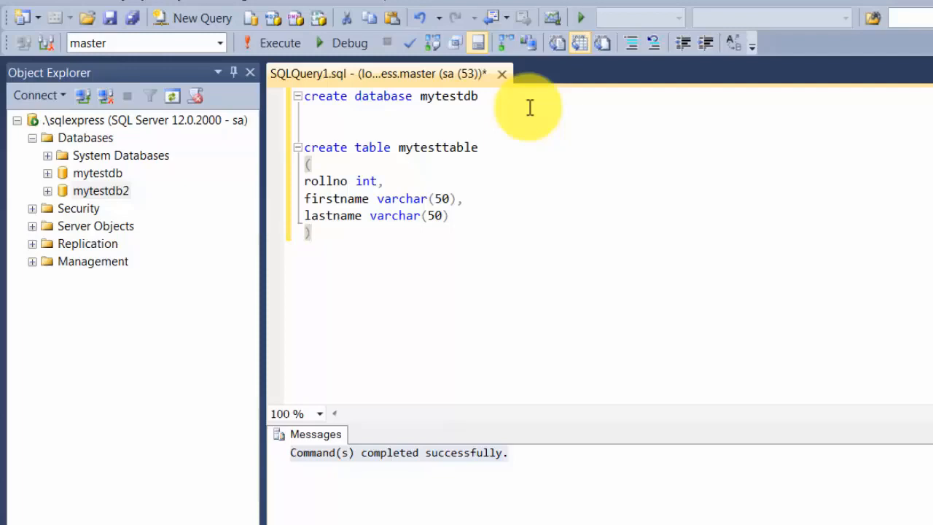
mouse_move(417, 207)
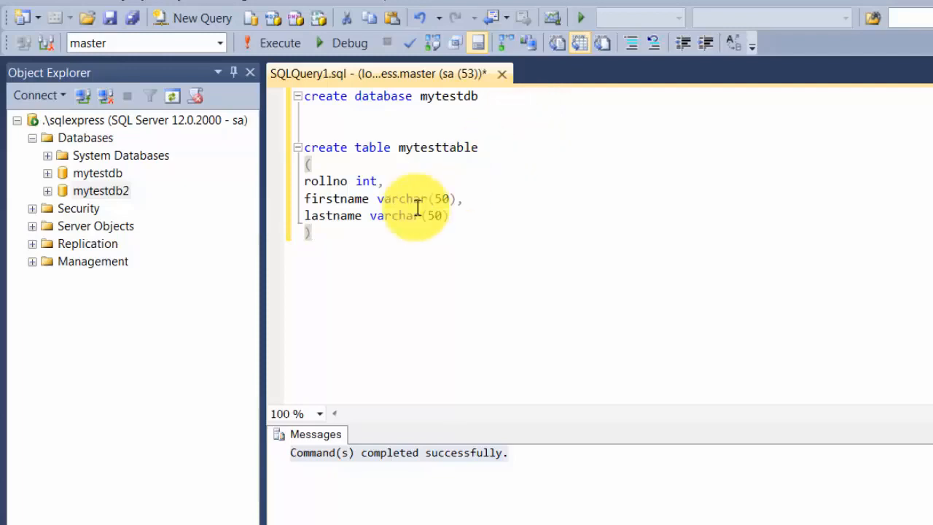
mouse_move(363, 258)
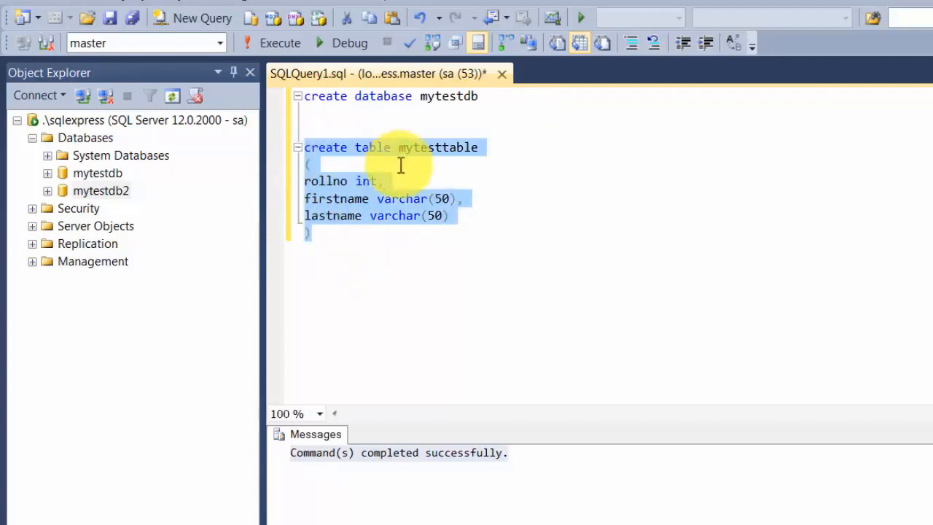
mouse_move(351, 159)
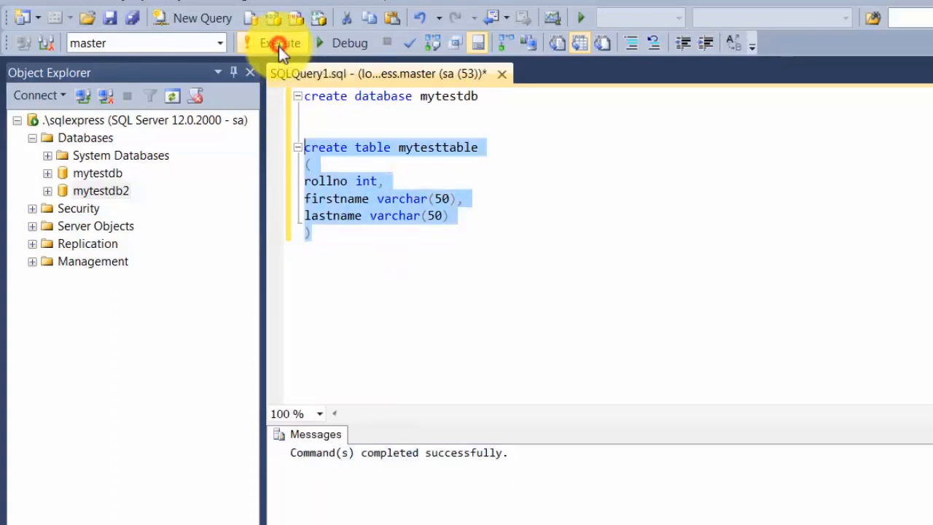
mouse_move(539, 450)
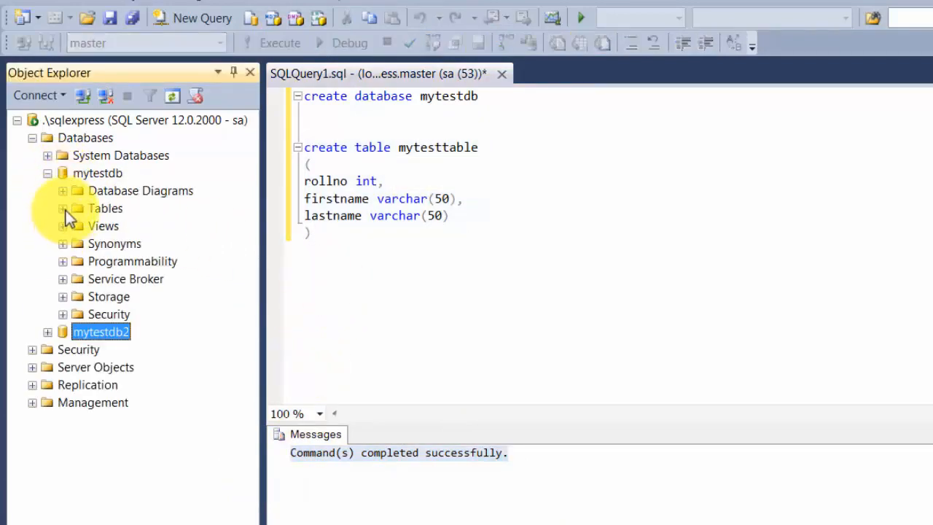
- Expand and then collapse System Databases in Object Explorer
click(63, 208)
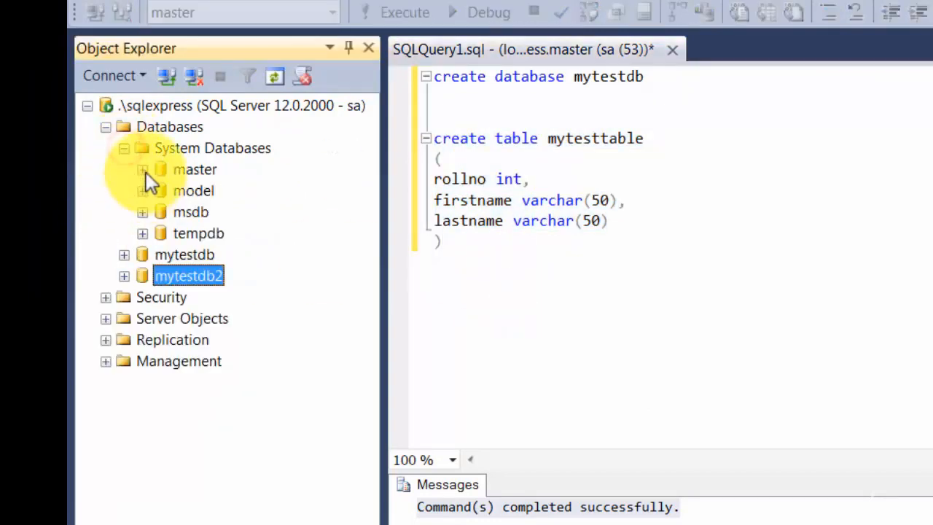
click(143, 169)
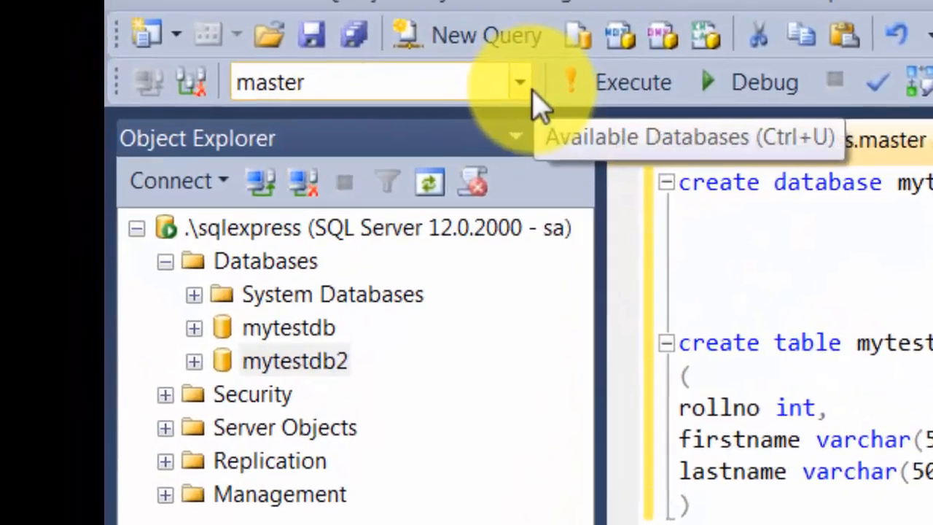
- Switch the query to mytestdb and add a selected 'use mytestdb' line above CREATE TABLE
click(520, 82)
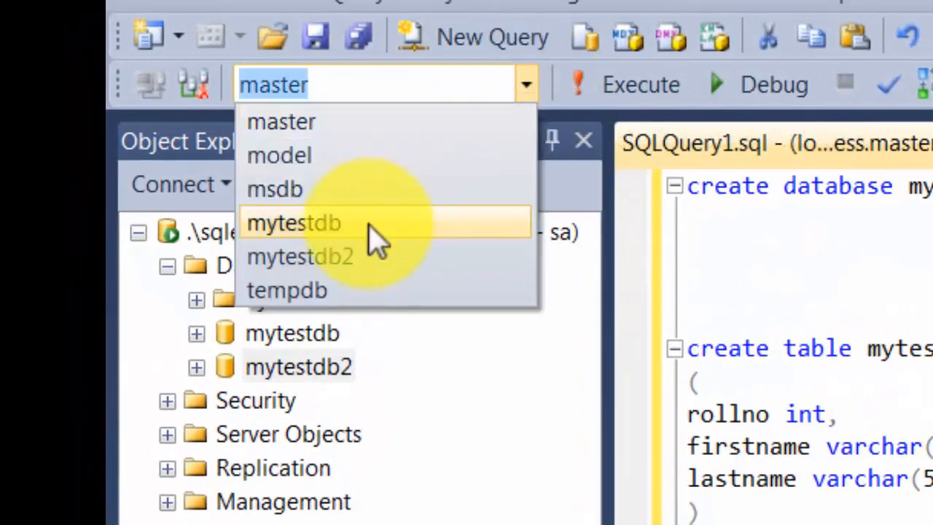
click(291, 222)
text(use)
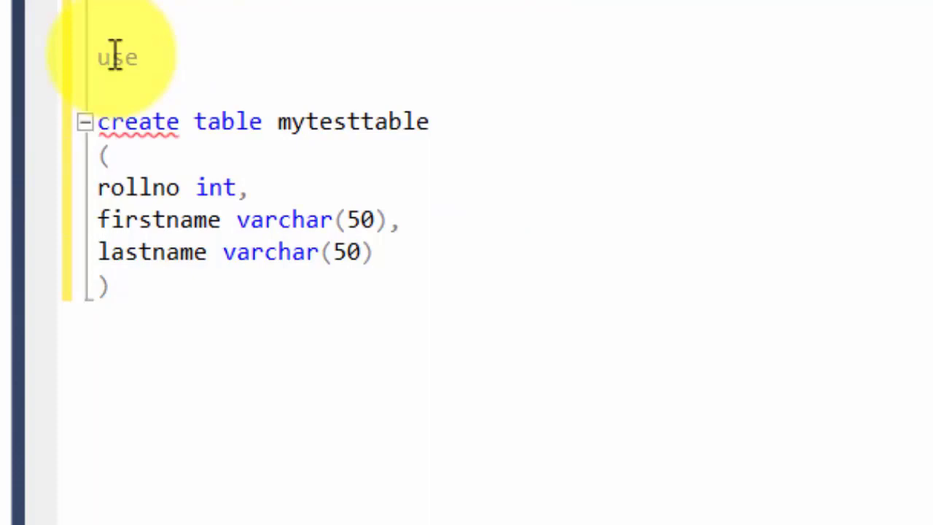
text(myte)
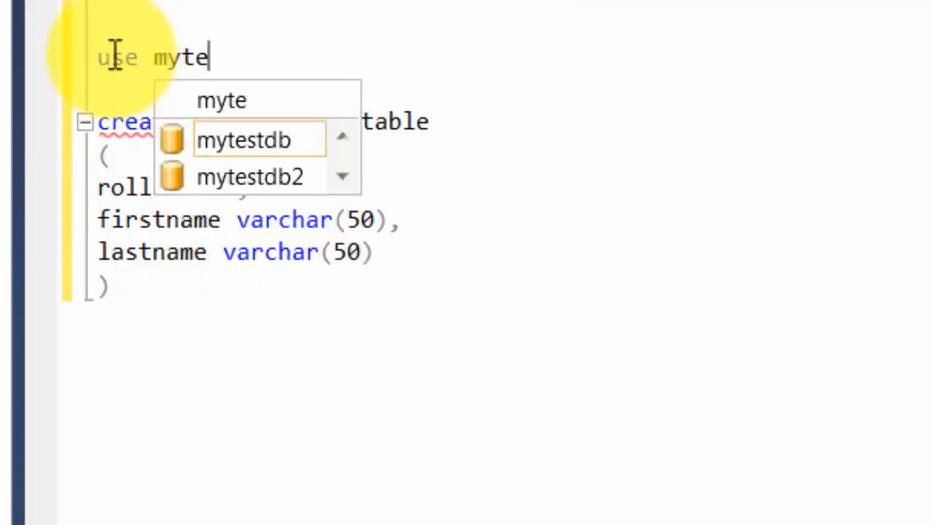
text(stdb)
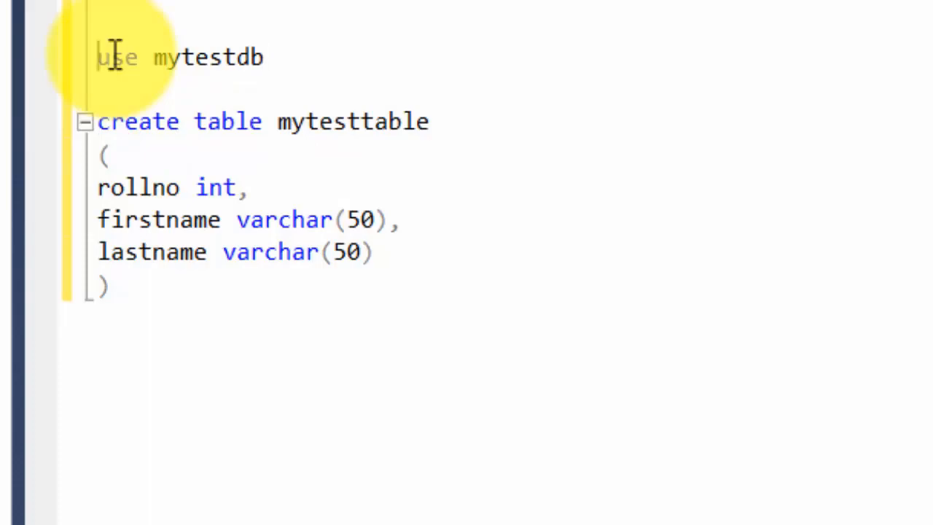
click(236, 7)
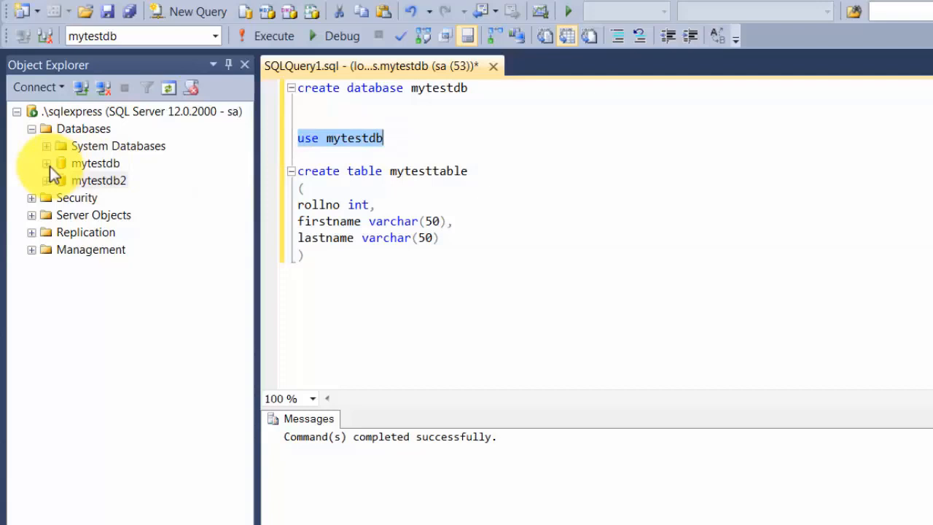
- Expand mytestdb and refresh Tables to reveal dbo.mytesttable, then click below the definition
click(46, 163)
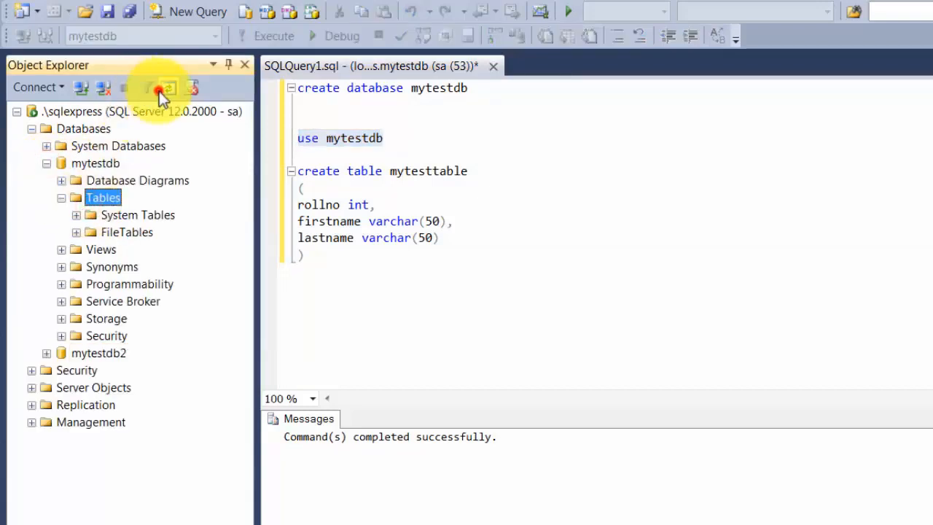
click(168, 87)
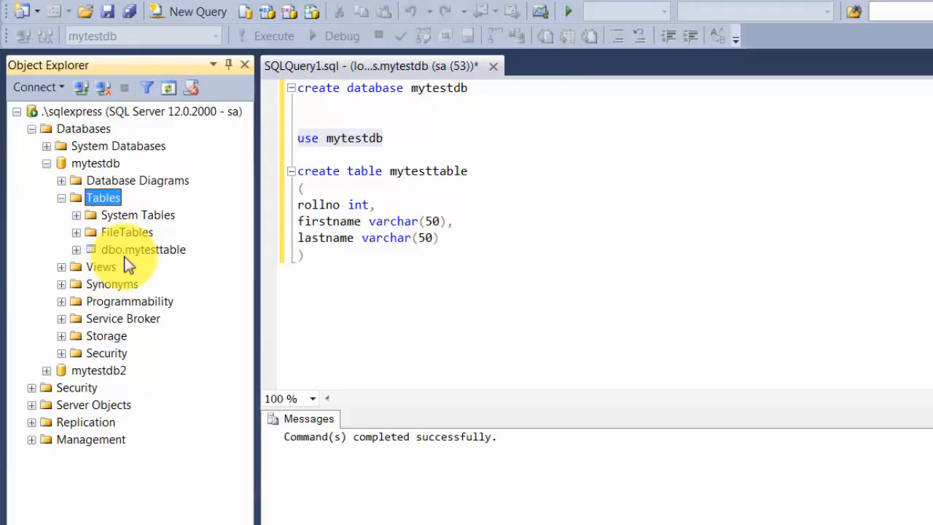
click(342, 264)
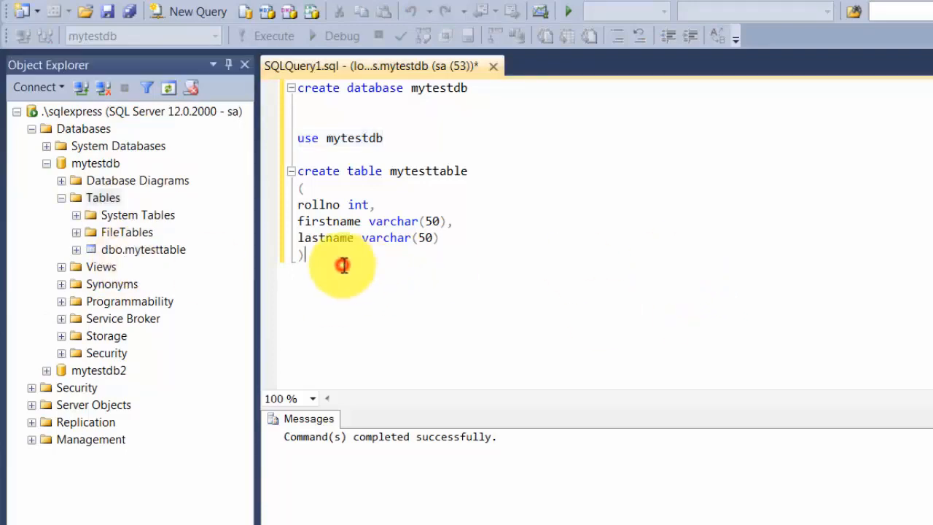
click(291, 87)
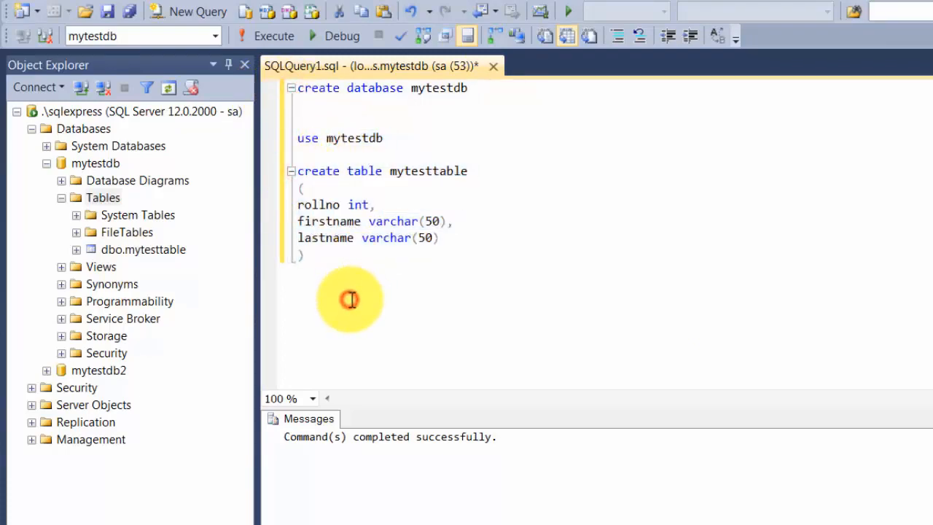
- Type 'select rollno, firstname, lastname from mytesttable' and run it with F5
text(se)
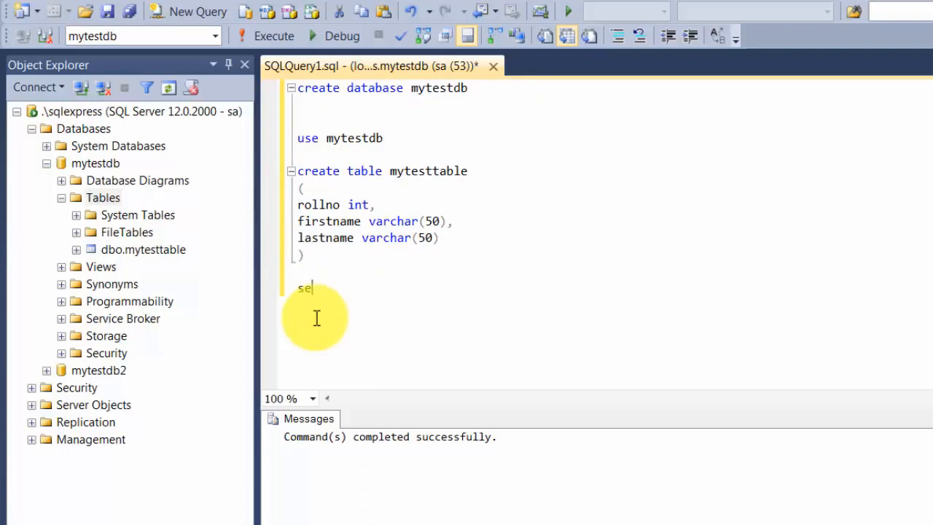
text(lect)
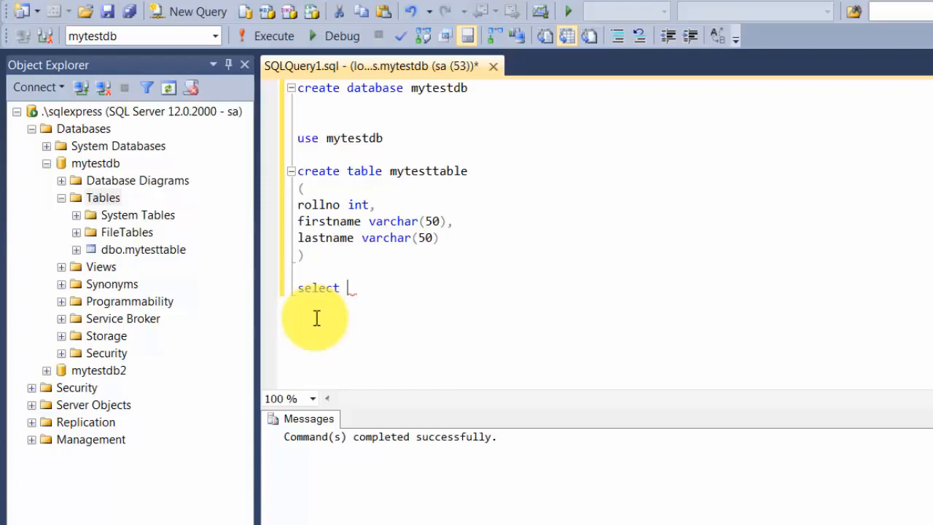
text(rollno,)
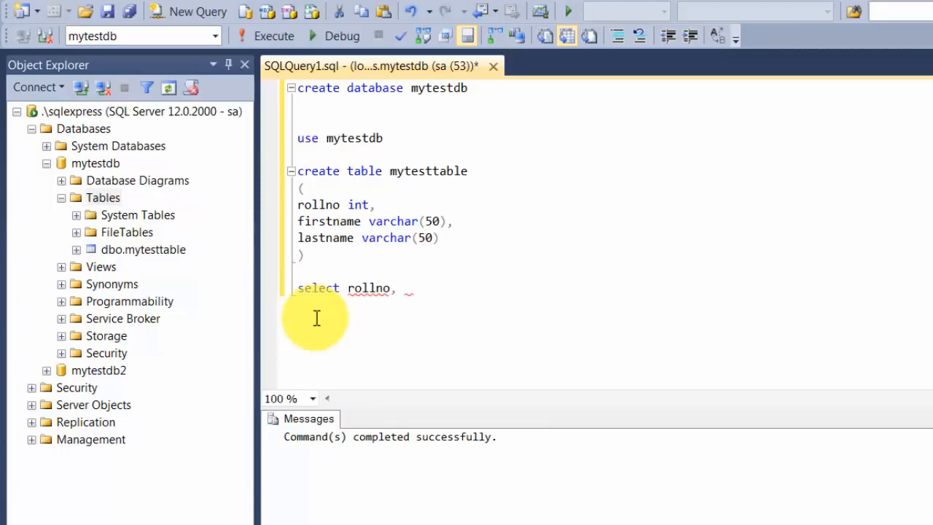
text(firstname,)
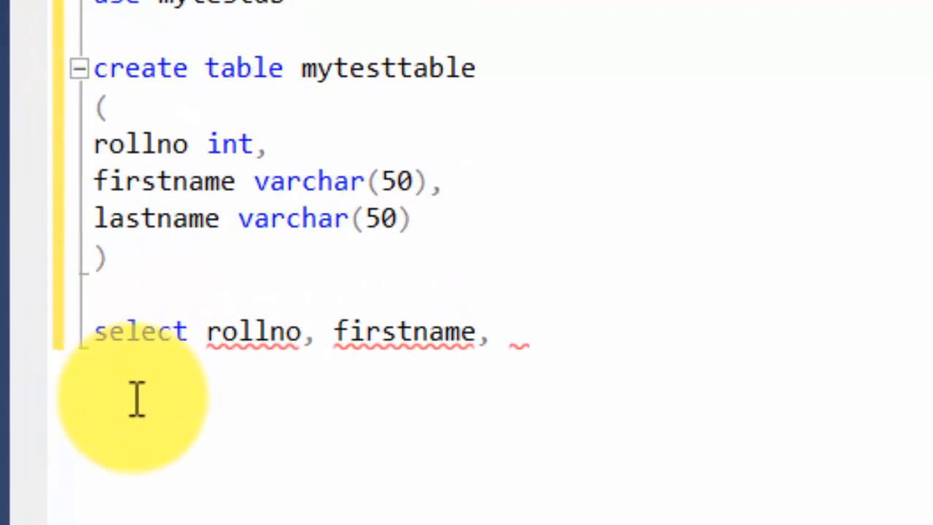
text(lastname)
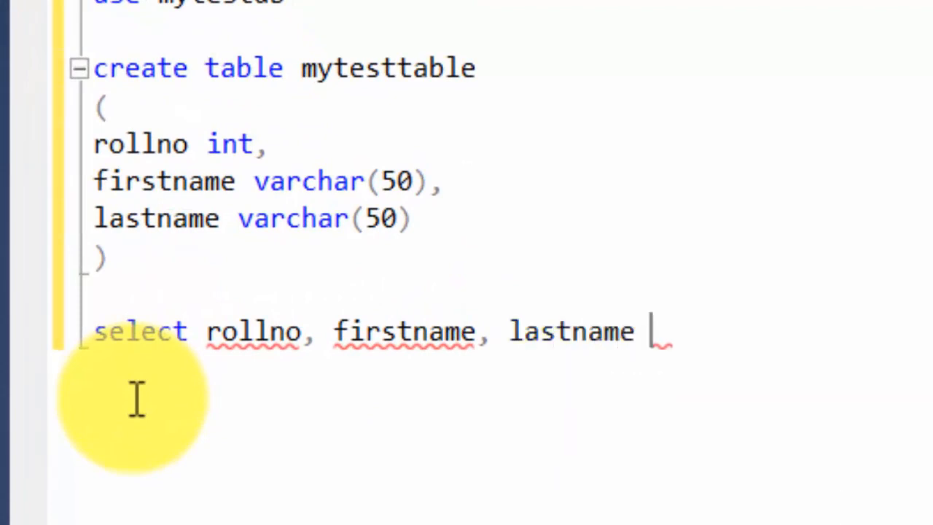
text(from)
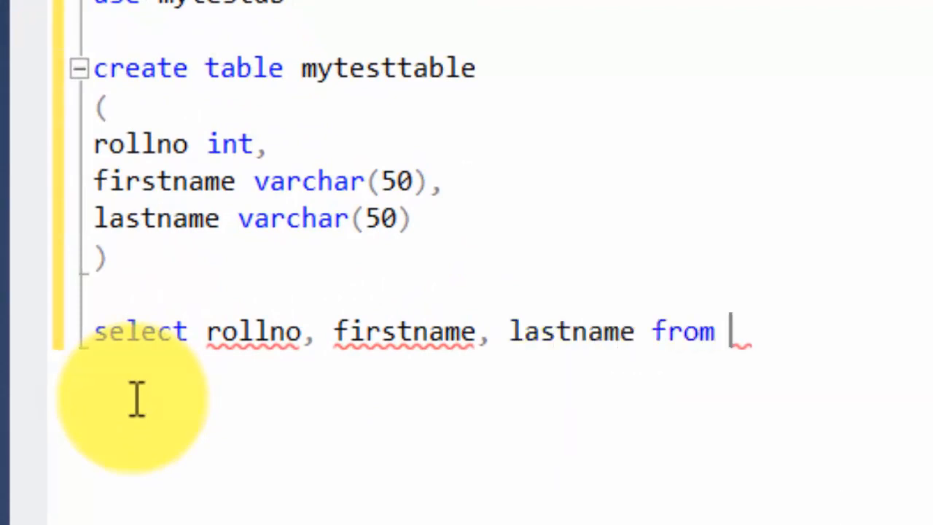
text(mytesttable)
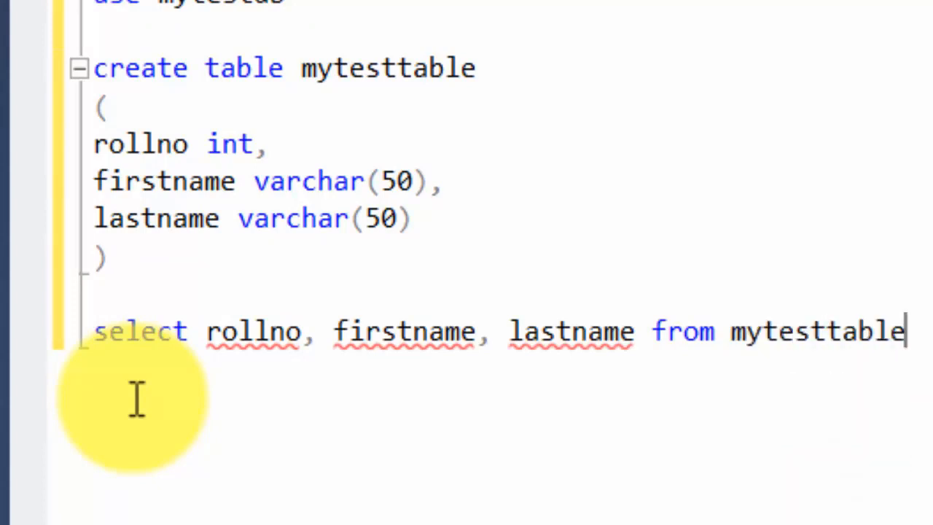
key(F5)
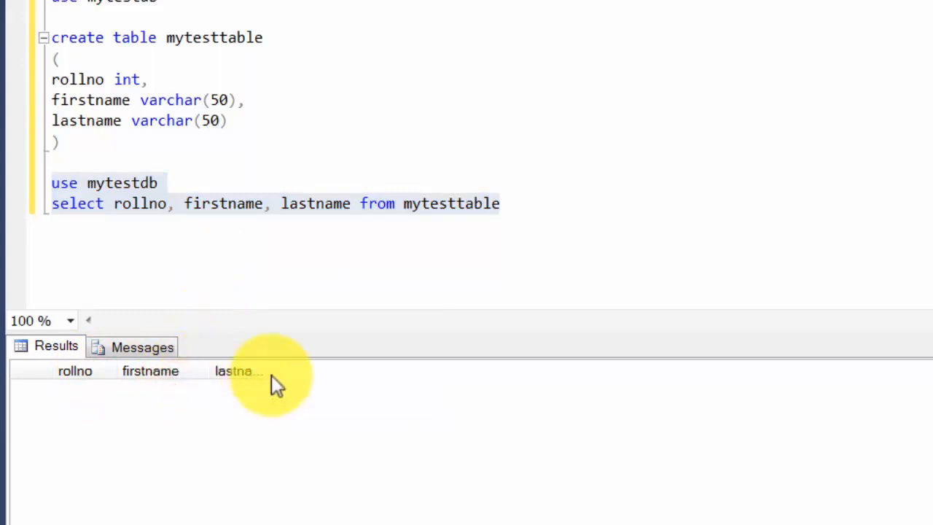
mouse_move(370, 381)
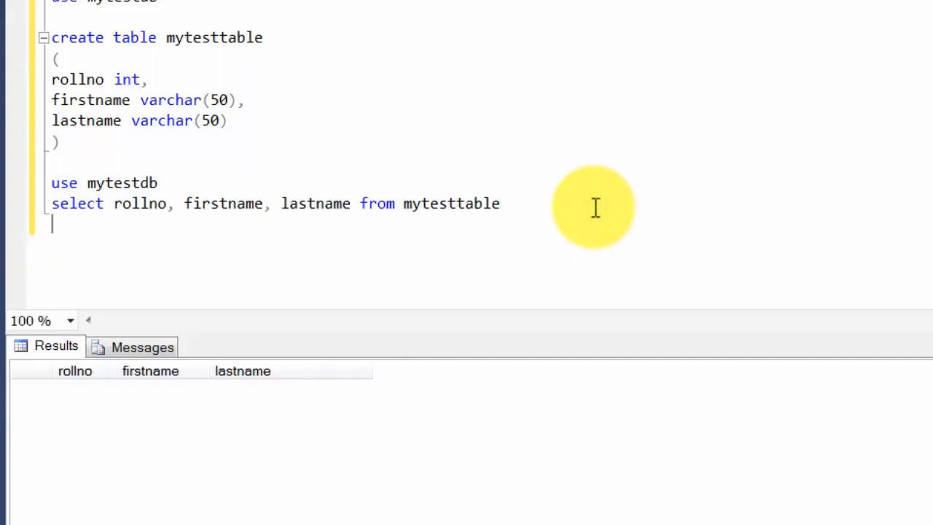
key(Return)
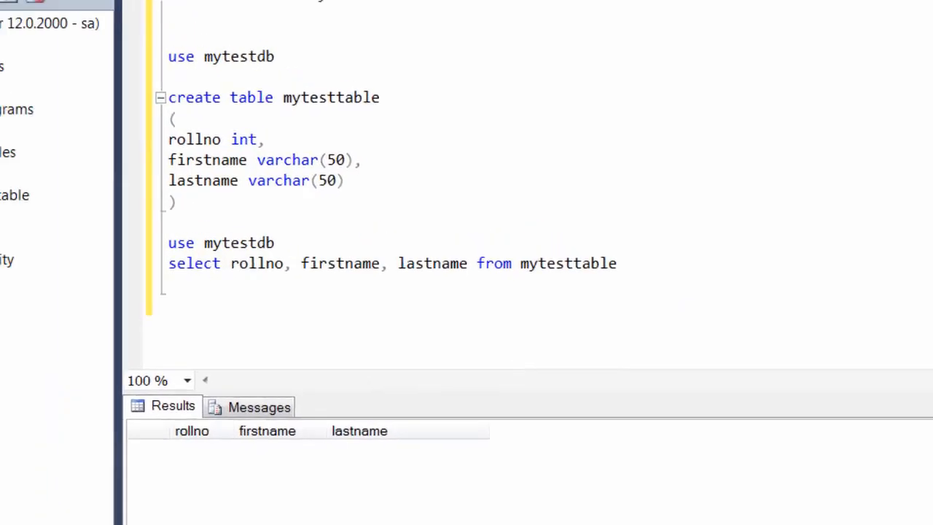
- Design a new table in mytestdb with columns col1 int and col2 nchar(10)
click(128, 233)
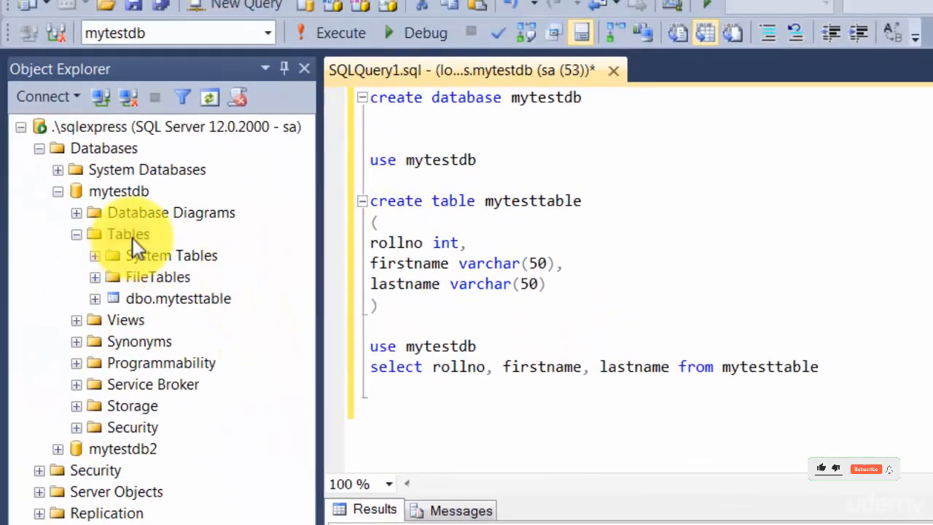
right_click(128, 233)
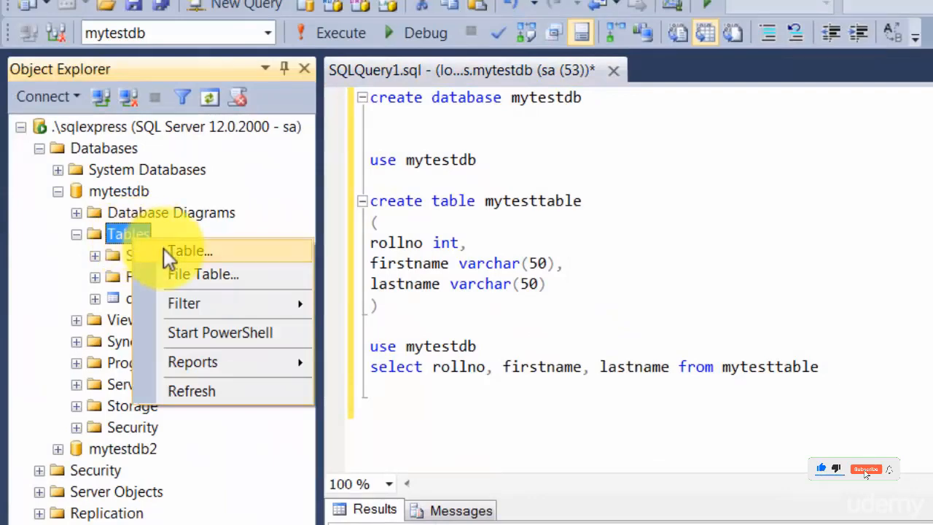
click(188, 251)
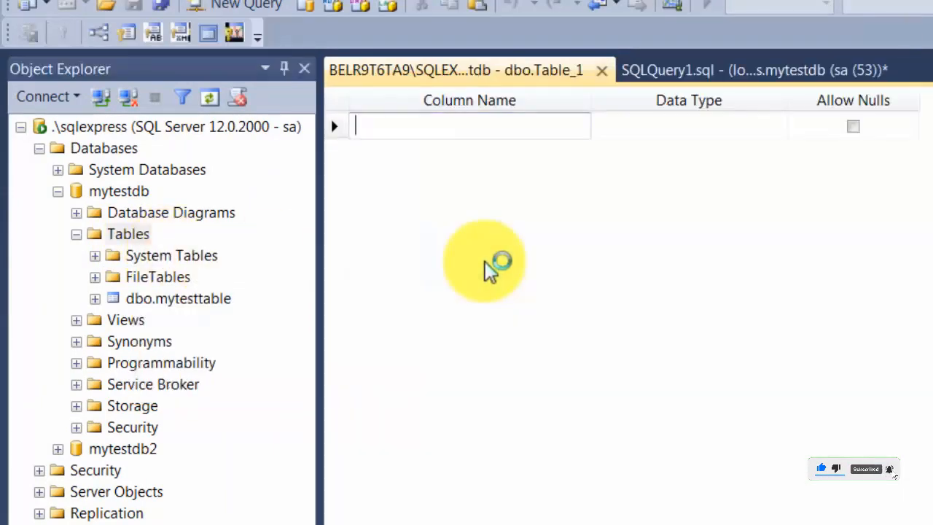
text(col1)
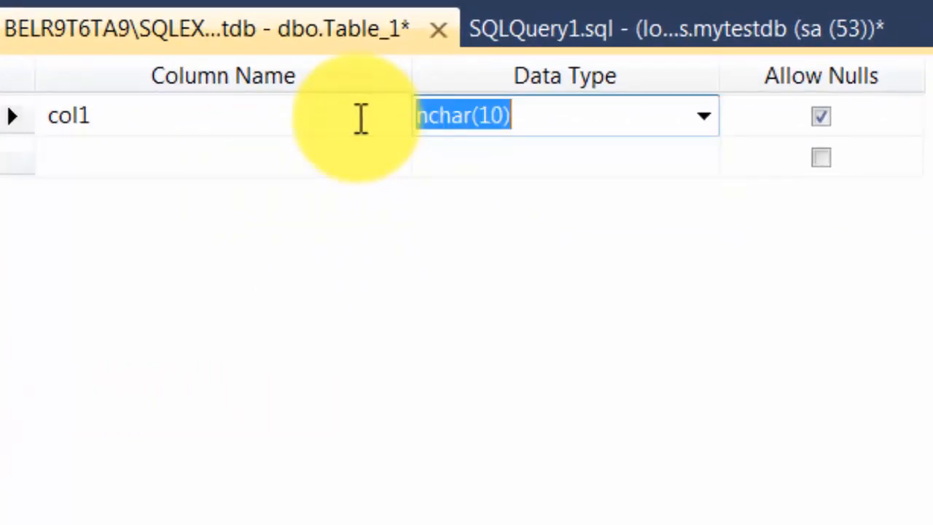
click(703, 115)
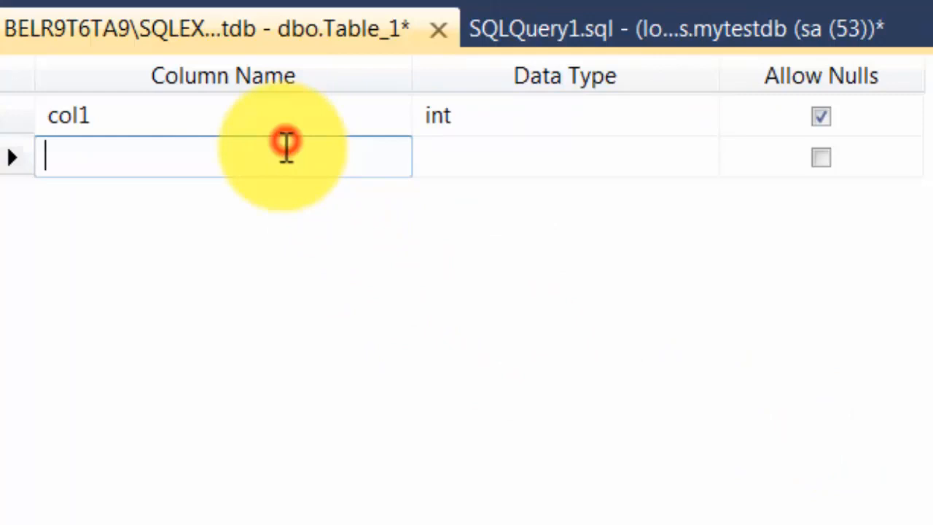
text(col2)
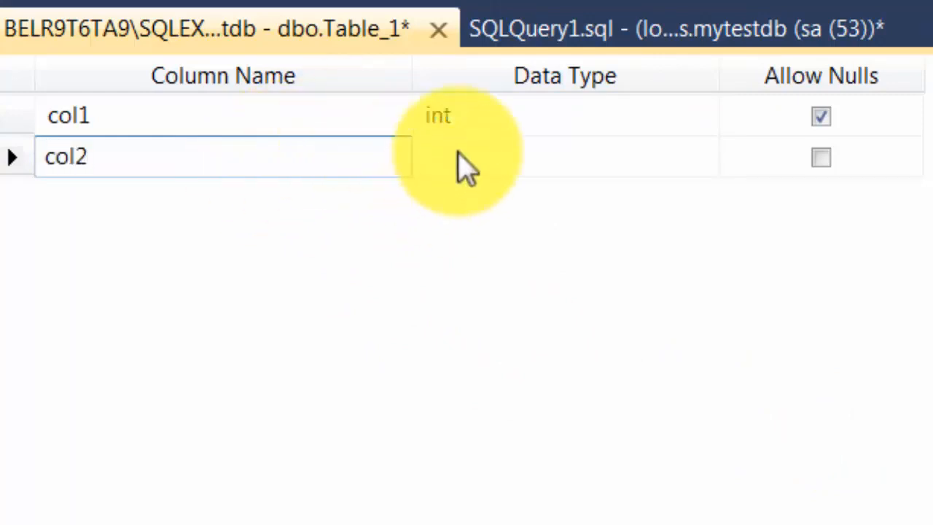
click(565, 156)
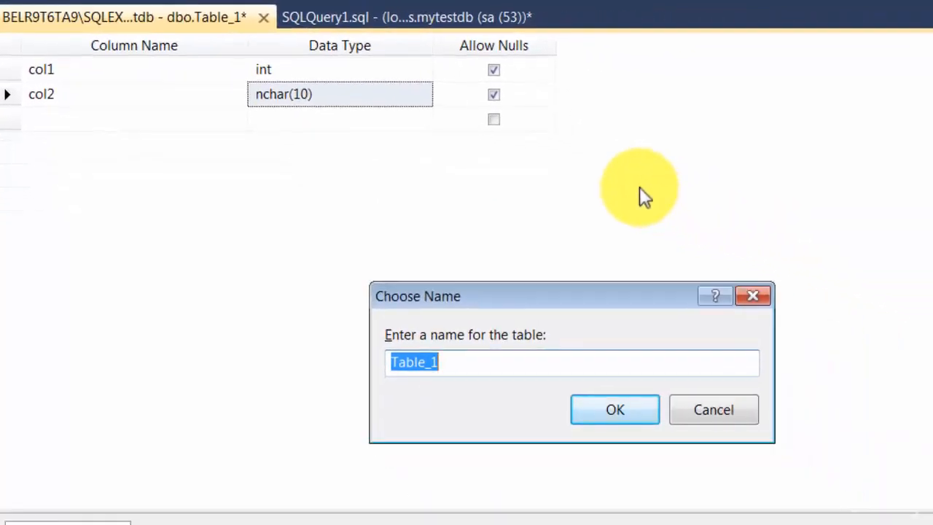
- Save the new table design under the name mytesttable2
key(Delete)
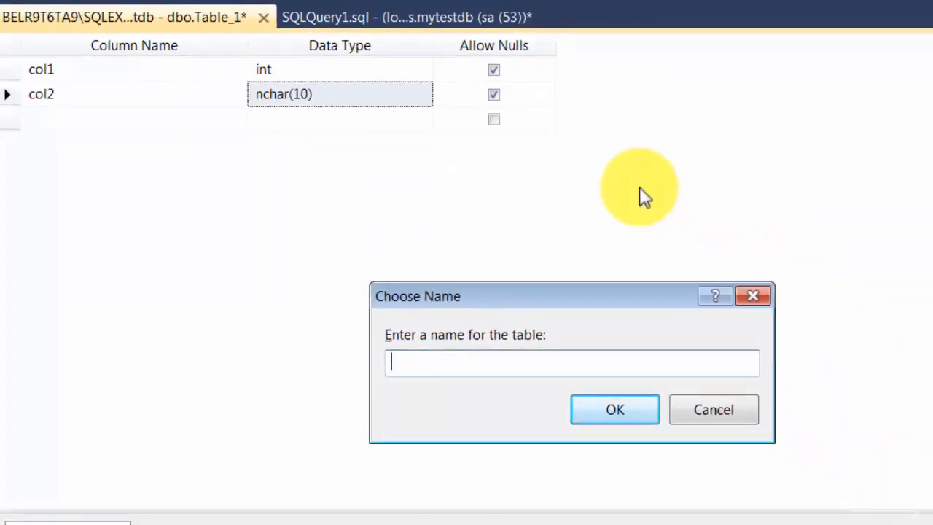
text(mytesttable2)
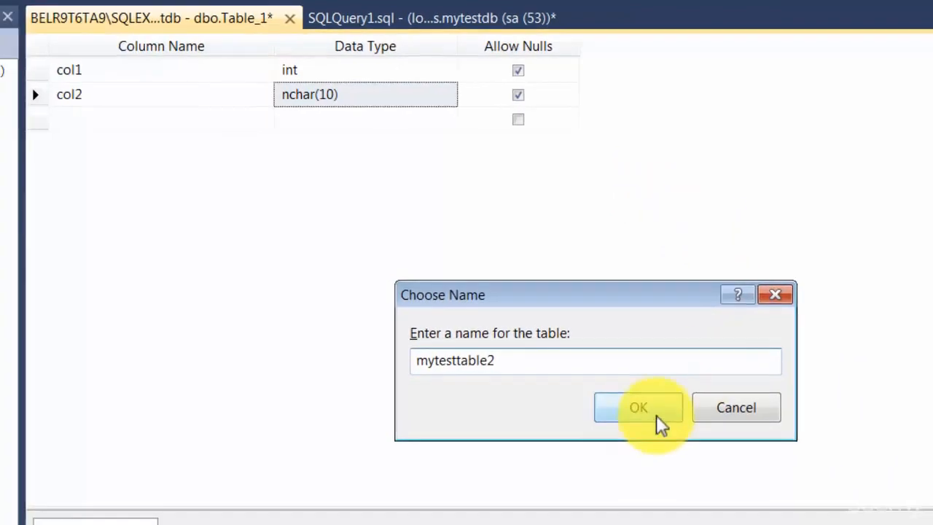
click(637, 407)
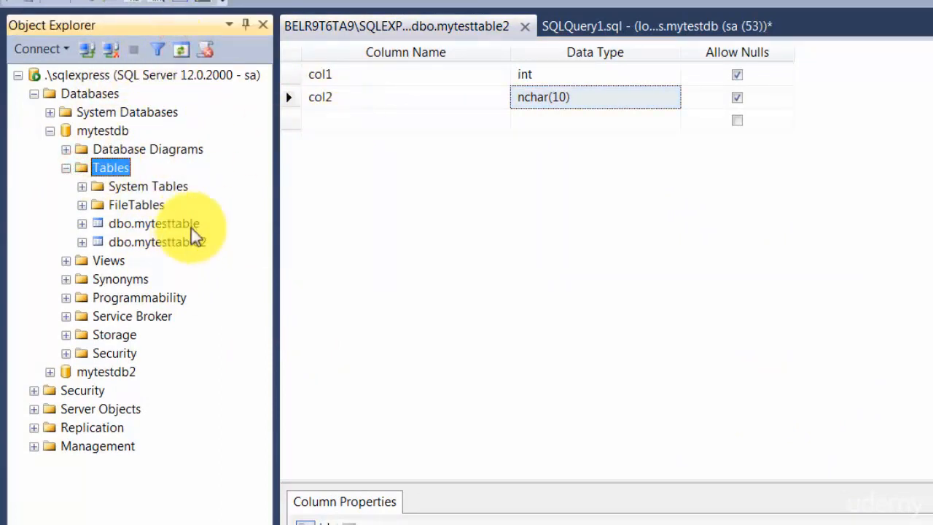
mouse_move(215, 270)
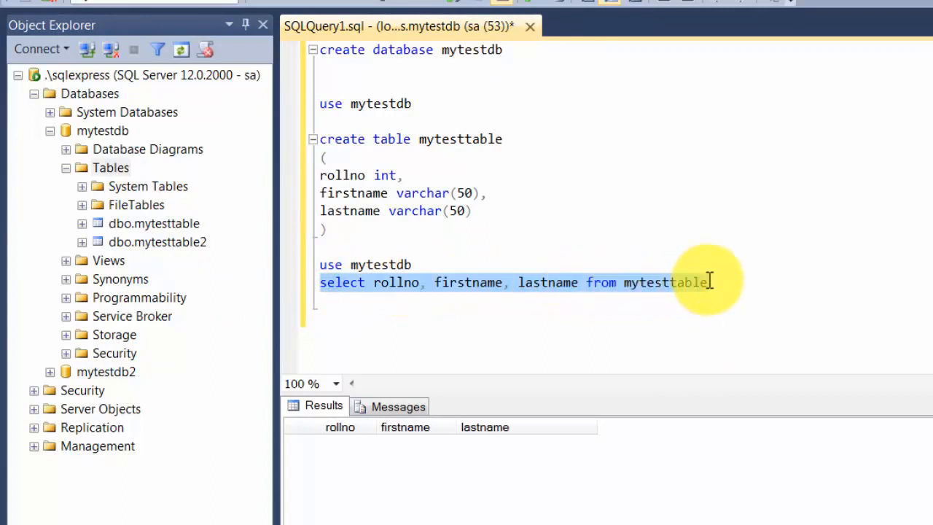
right_click(157, 241)
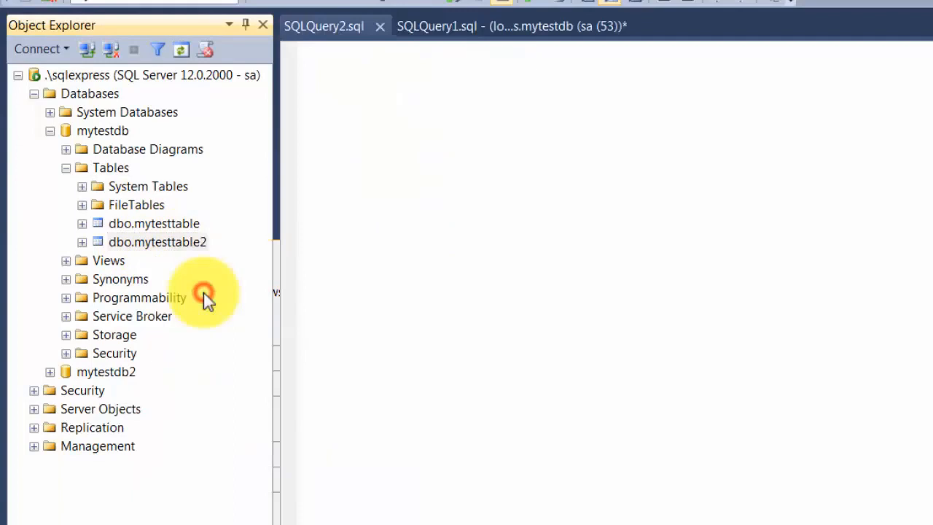
click(322, 26)
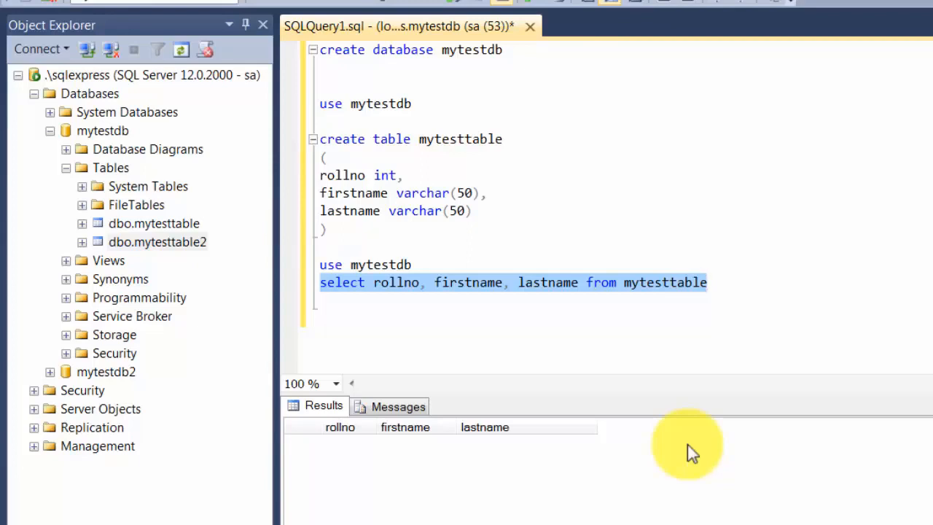
mouse_move(690, 365)
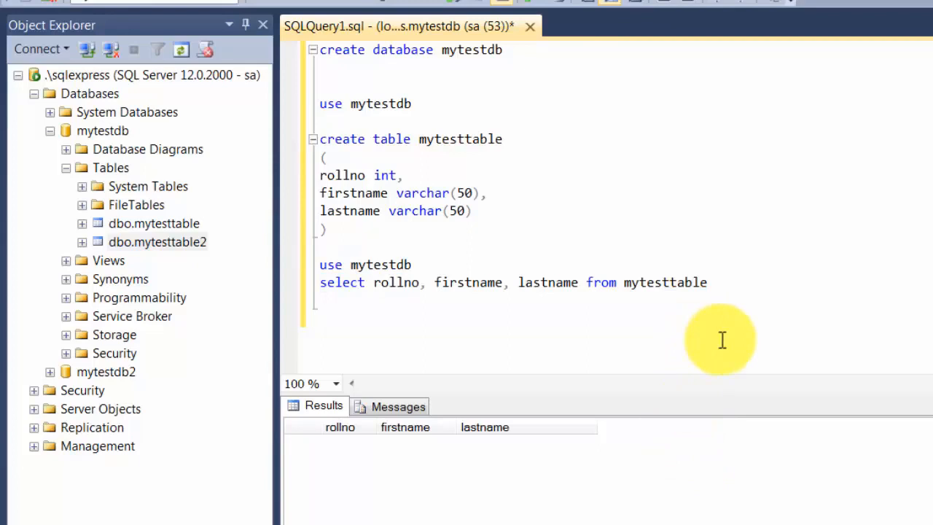
click(319, 317)
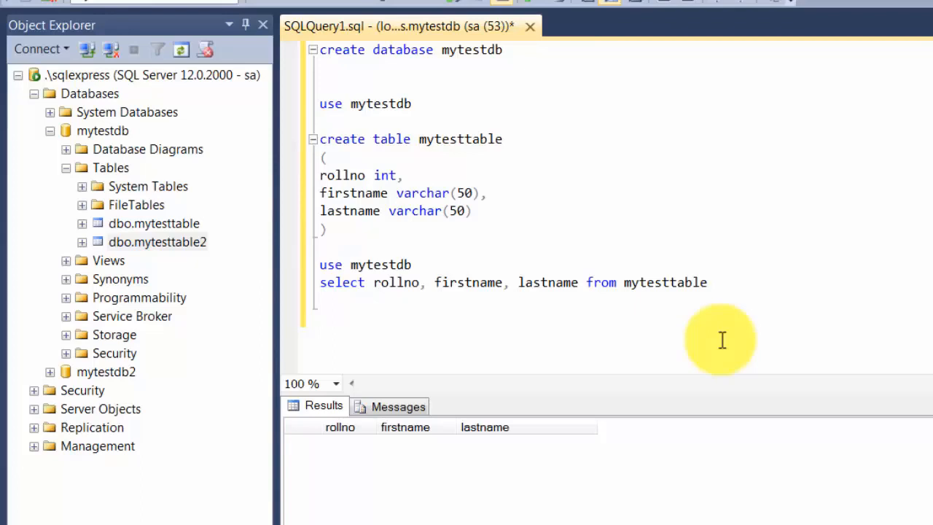
- Write INSERT INTO mytesttable (rollno, firstname, lastname) VALUES (1, 'RAKESH', 'GOPAL')
text(insert)
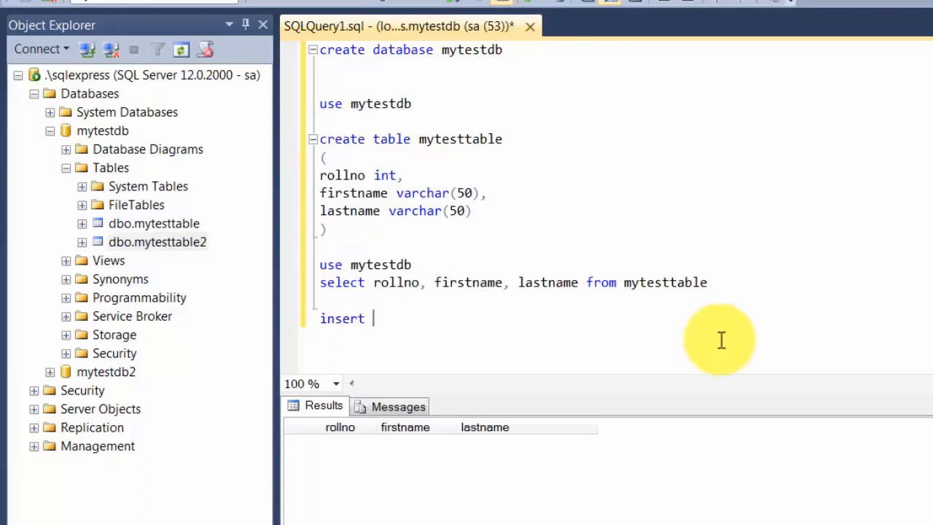
text(into)
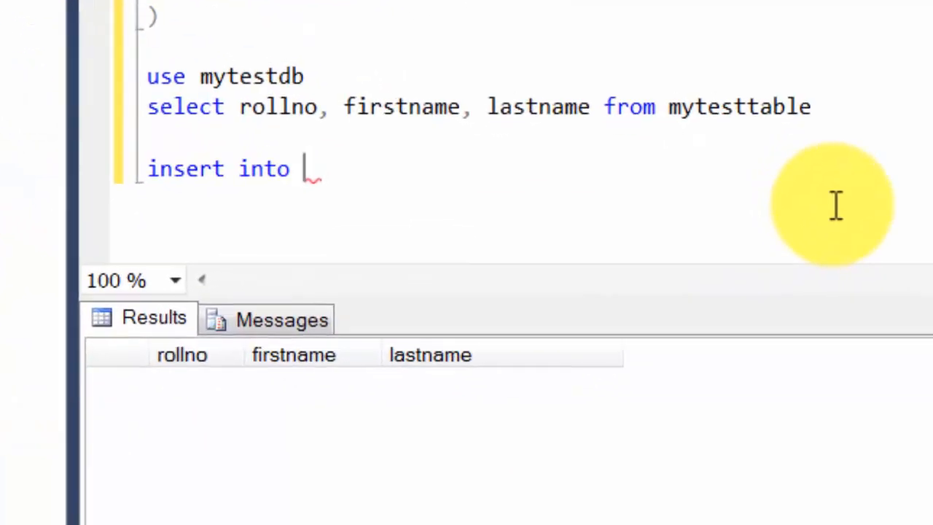
text(mytesttable)
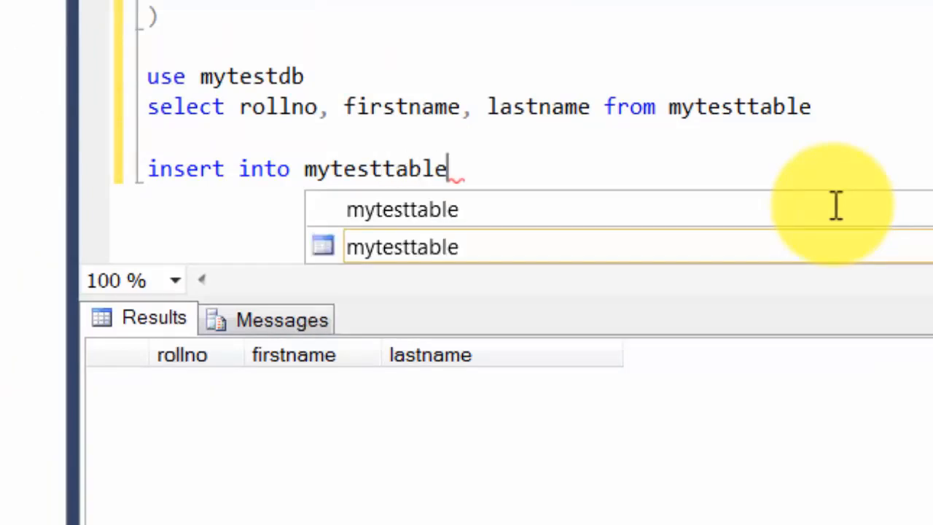
text(()
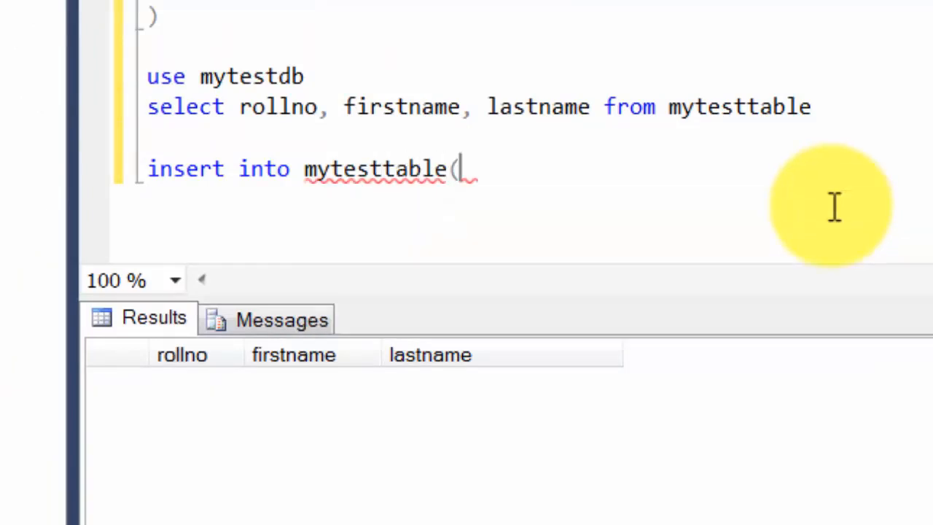
text(rollno,)
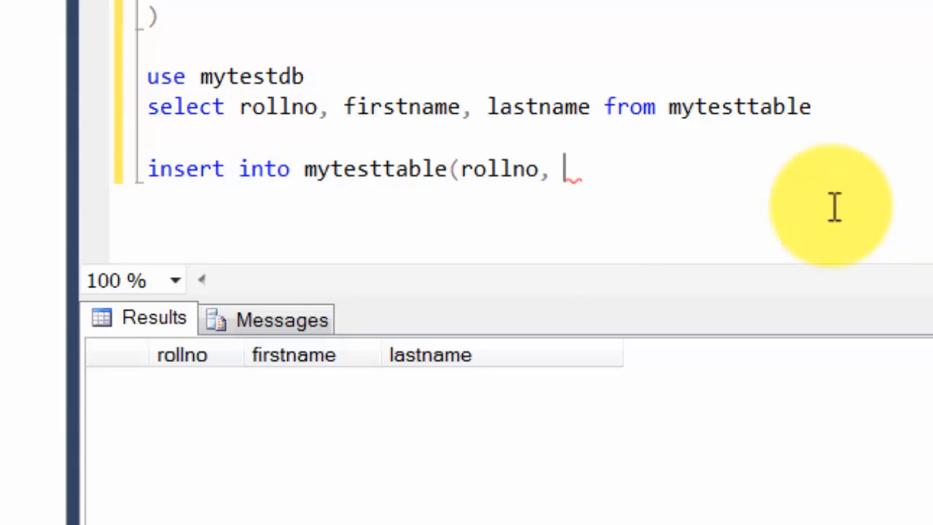
text(firstname,)
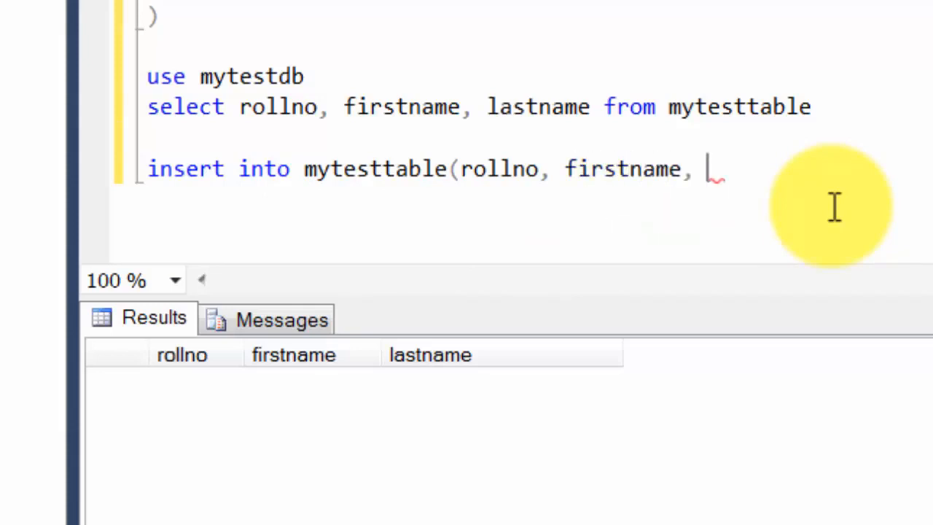
text(lastname))
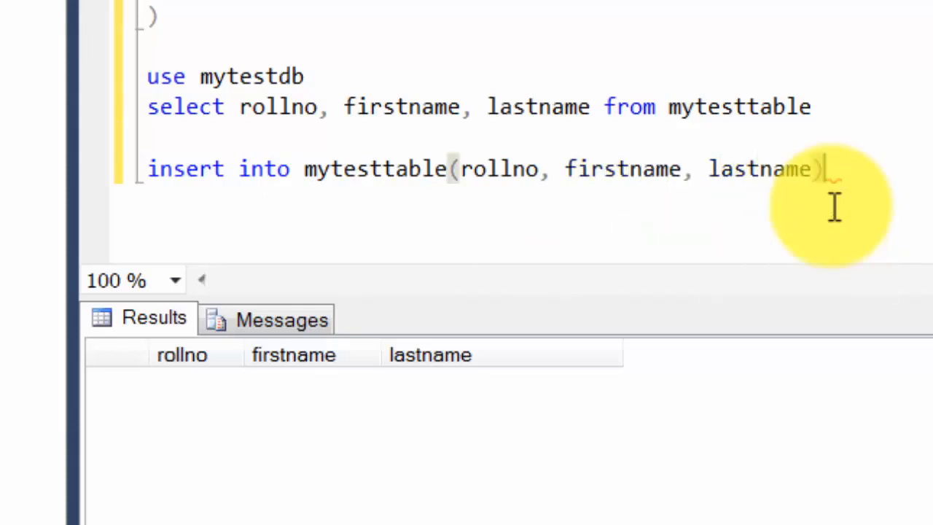
text(va)
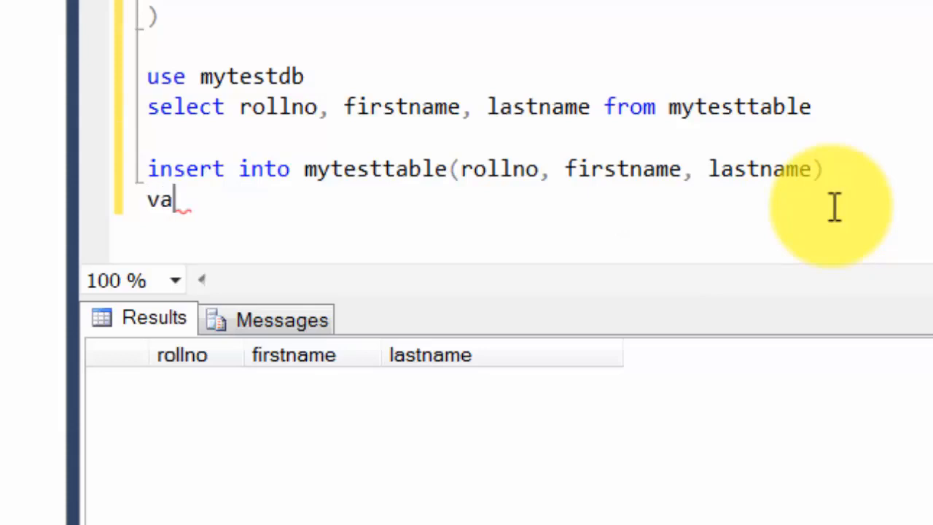
text(lues)
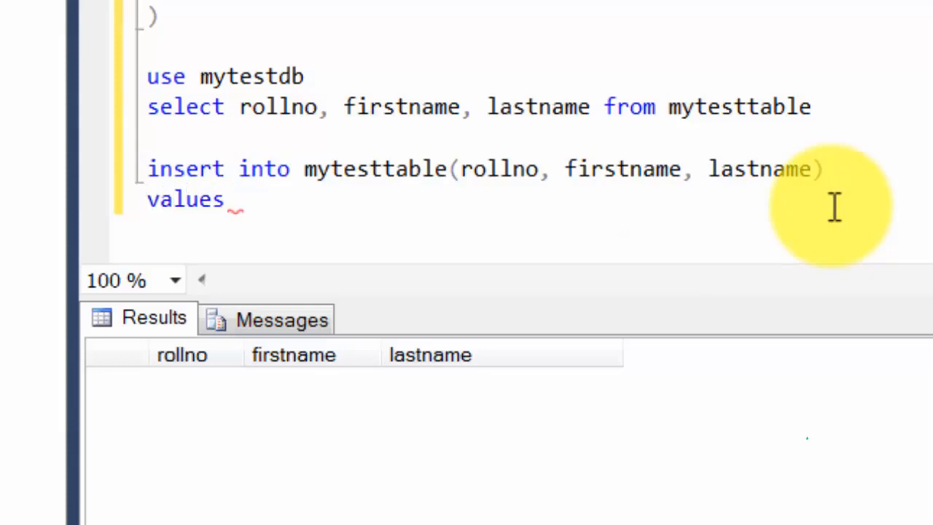
text(()
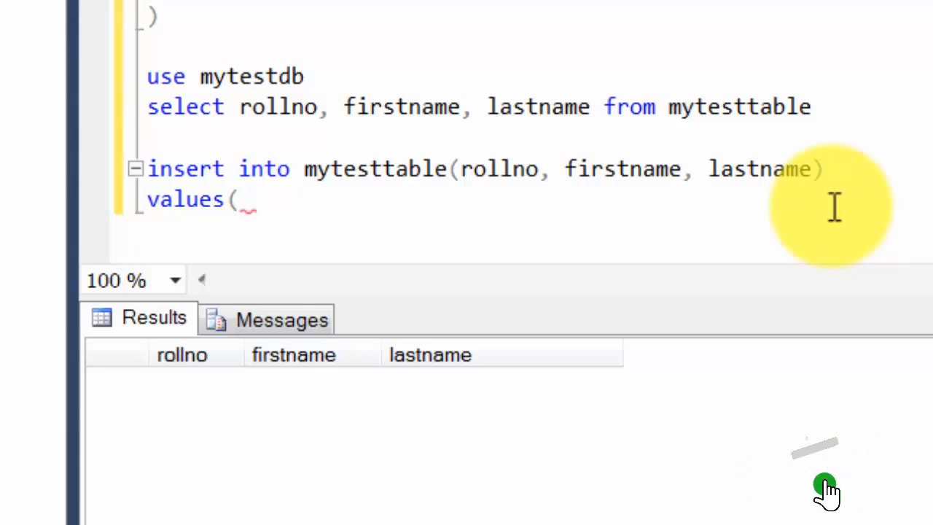
text(1,)
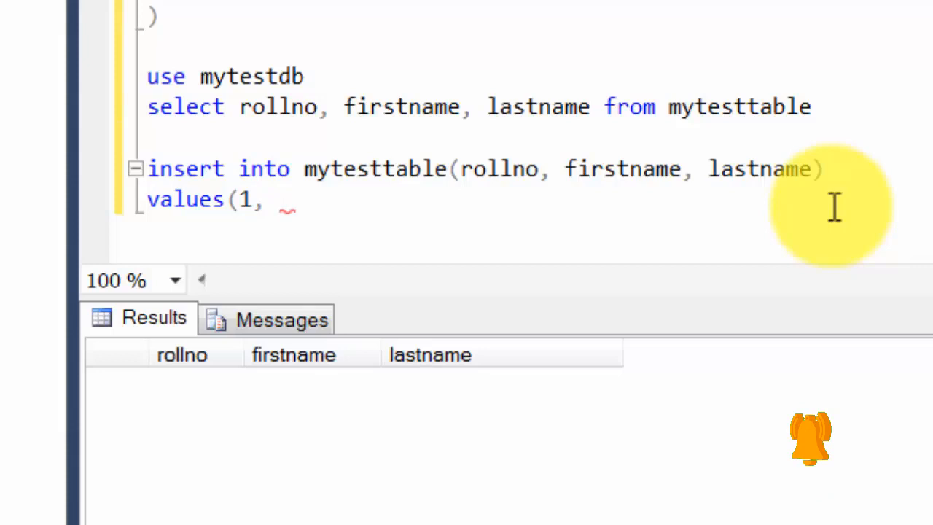
text('RAKESH)
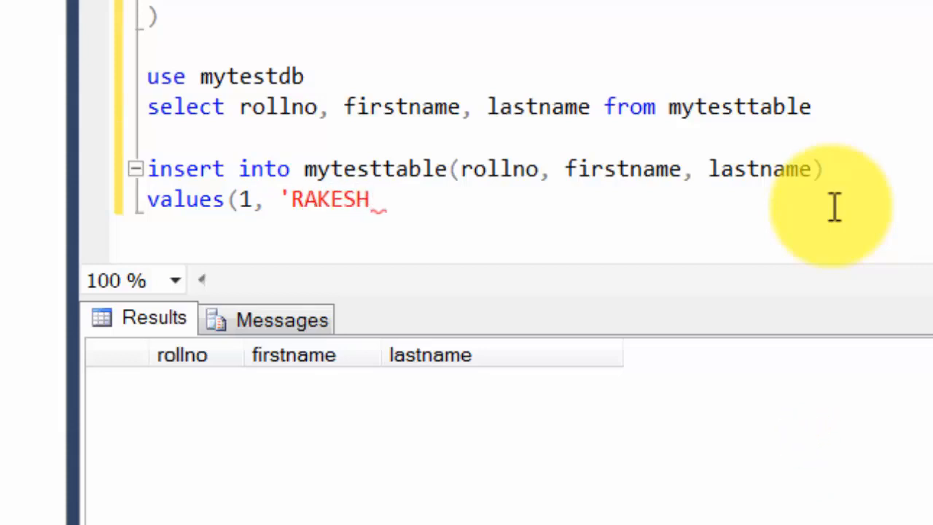
text(', 'GOPAL)
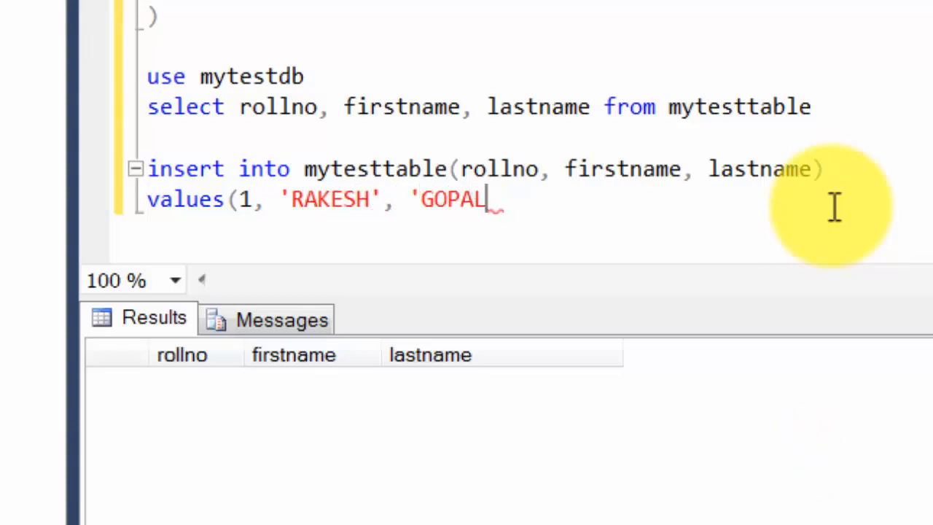
text())
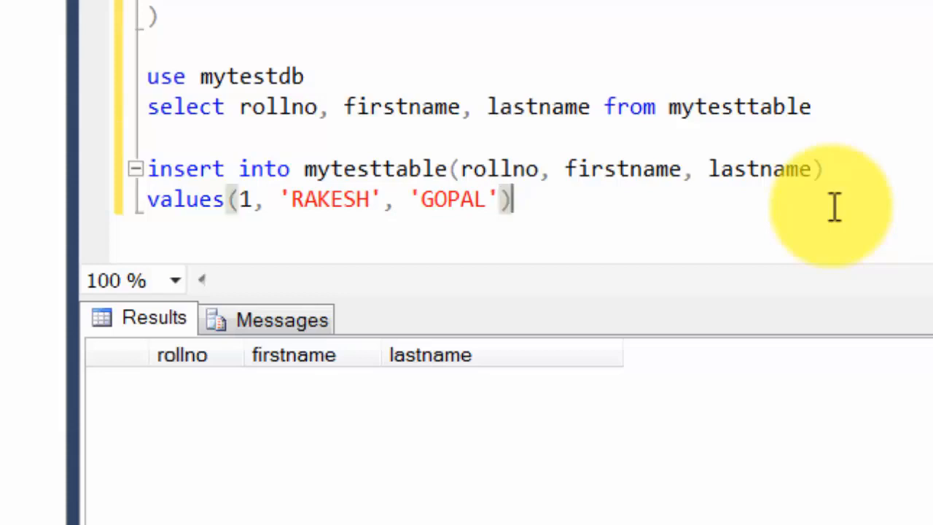
- Select the INSERT statement and run it, affecting one row
click(149, 168)
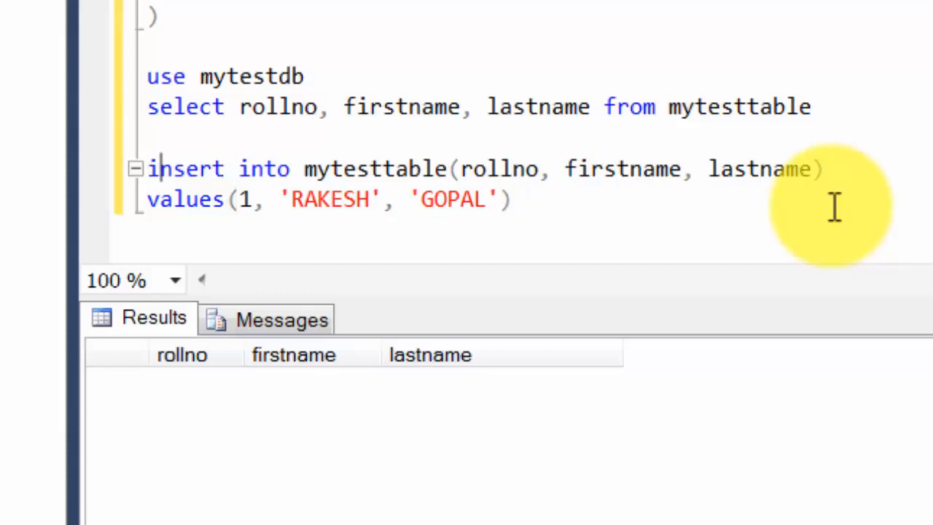
double_click(377, 168)
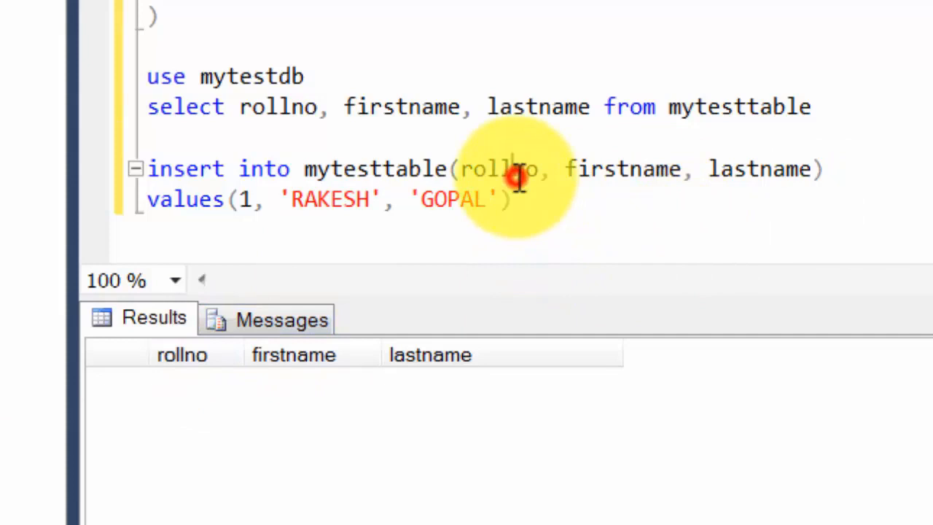
double_click(621, 168)
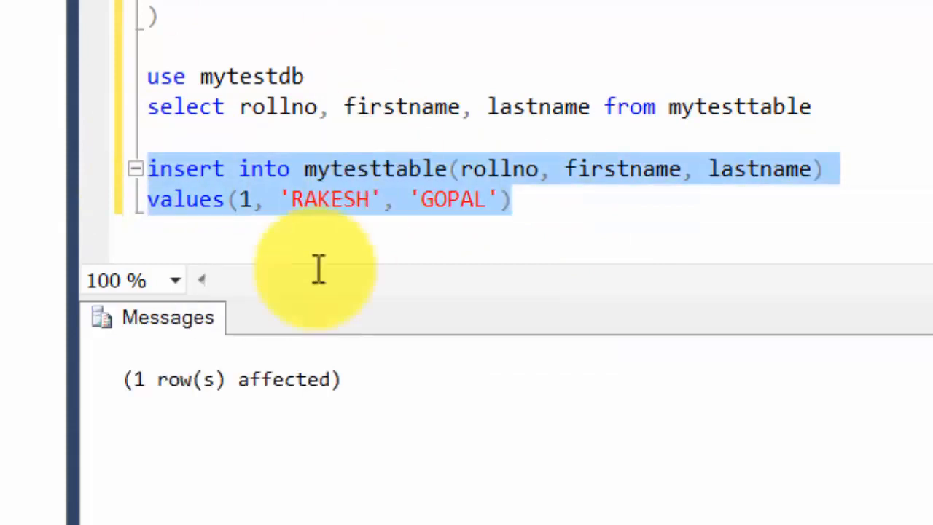
click(510, 199)
text(select rollno, firstname, lastname from mytesttable)
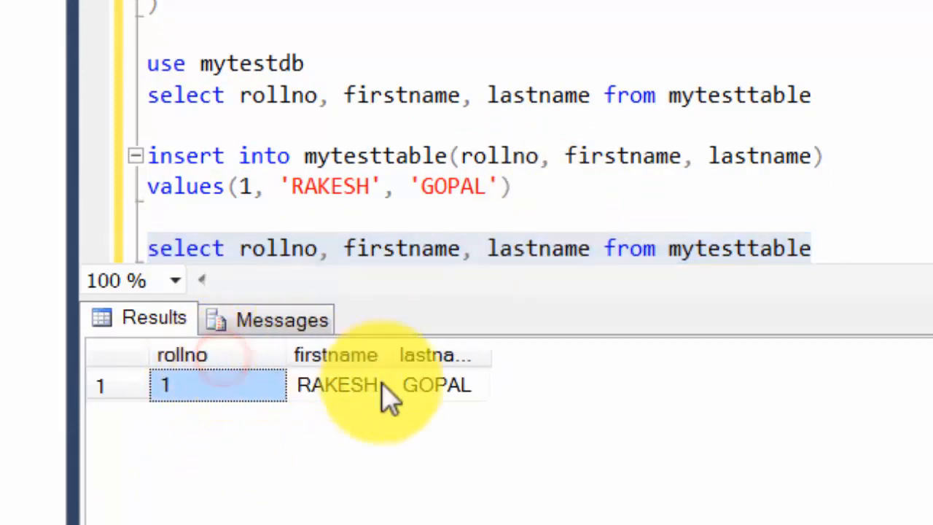
drag(488, 354, 591, 354)
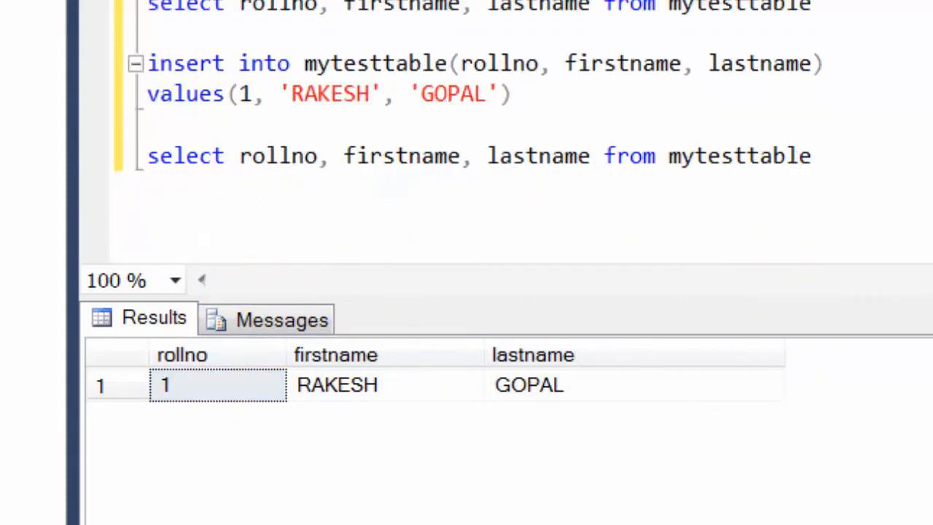
scroll(up, 3)
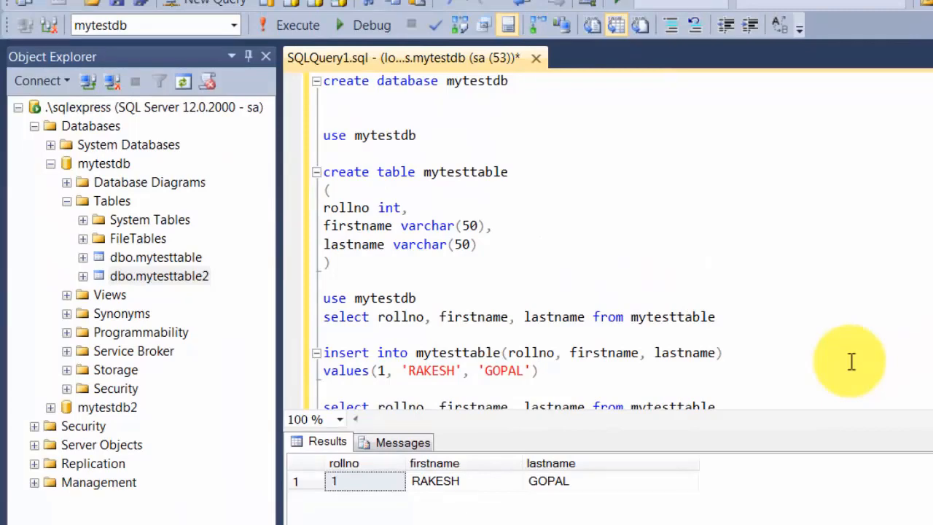
click(537, 370)
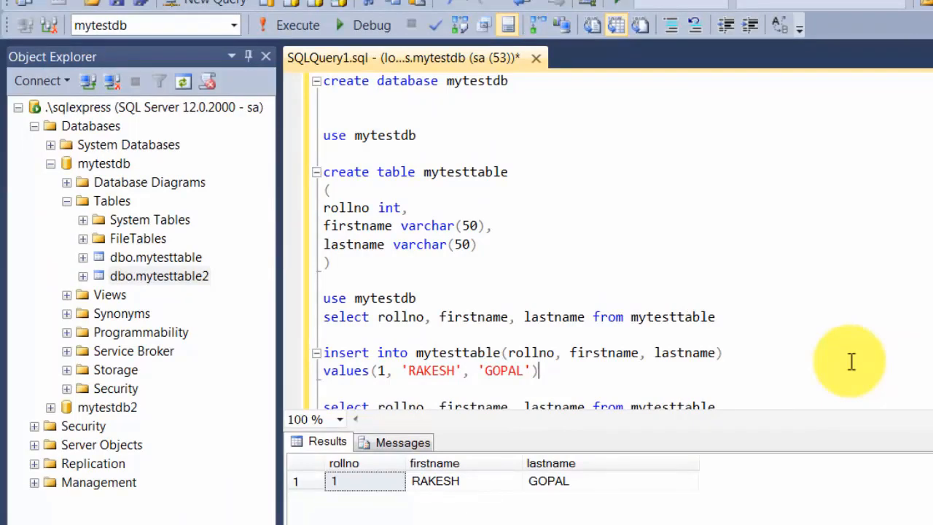